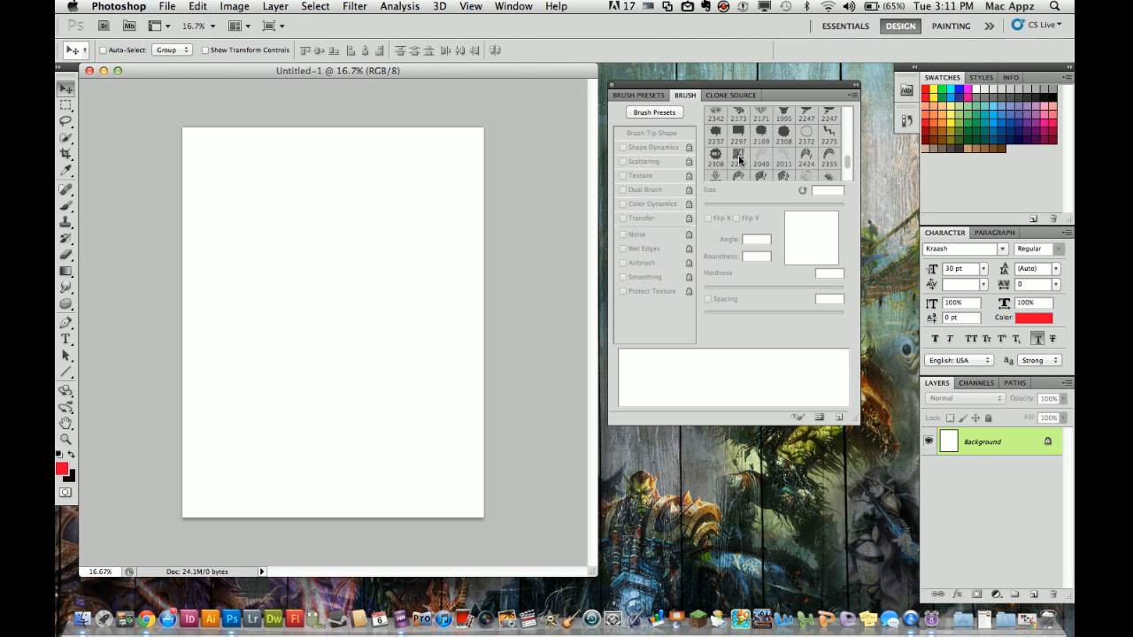
Preview brush thumbnails, return to the Move tool, and bring up the brush download page in Chrome
left_click(737, 157)
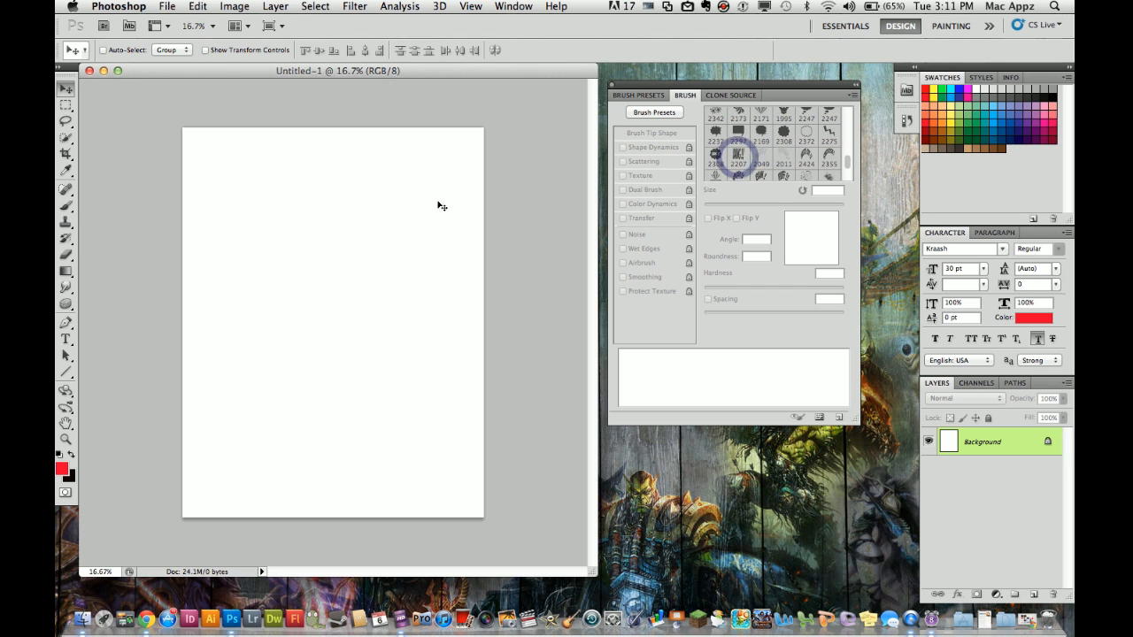
left_click(714, 164)
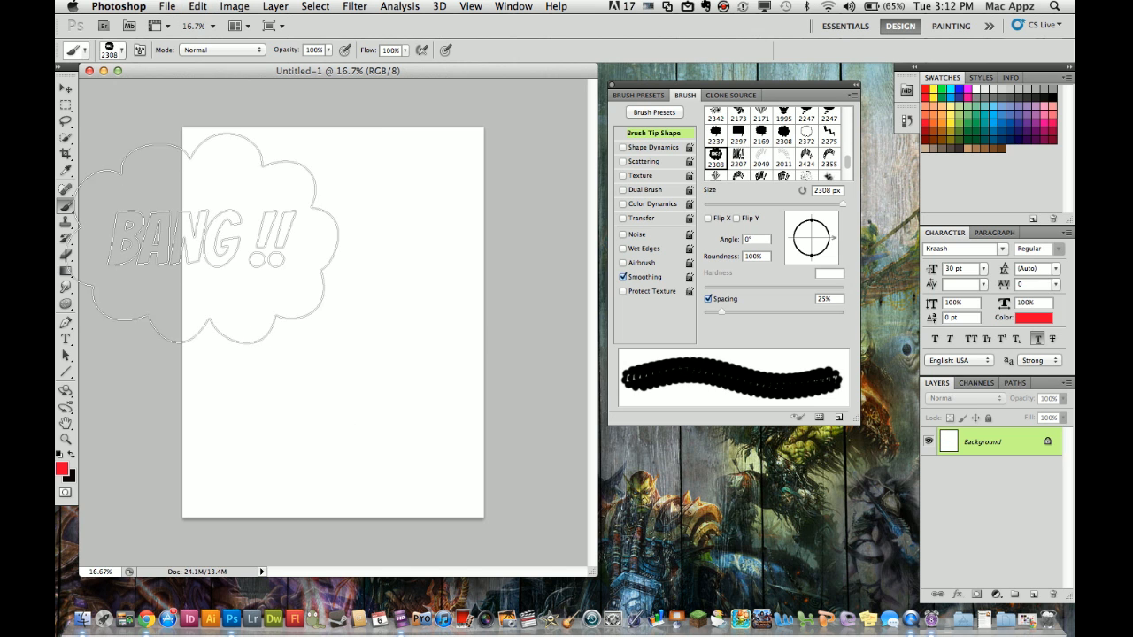
left_click(65, 88)
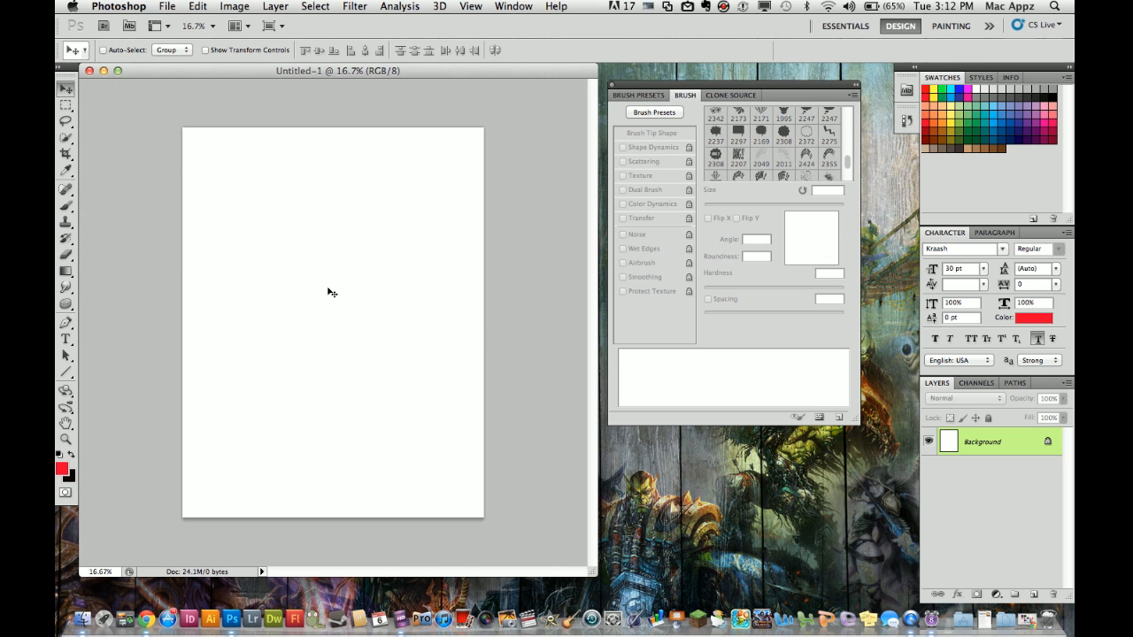
mouse_move(389, 308)
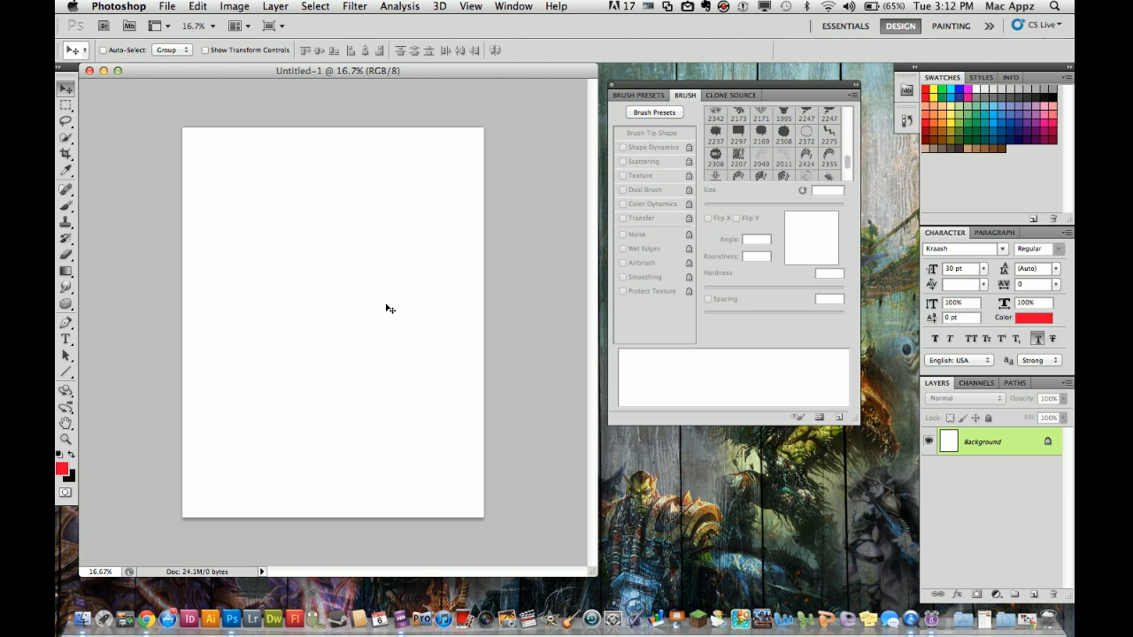
mouse_move(236, 444)
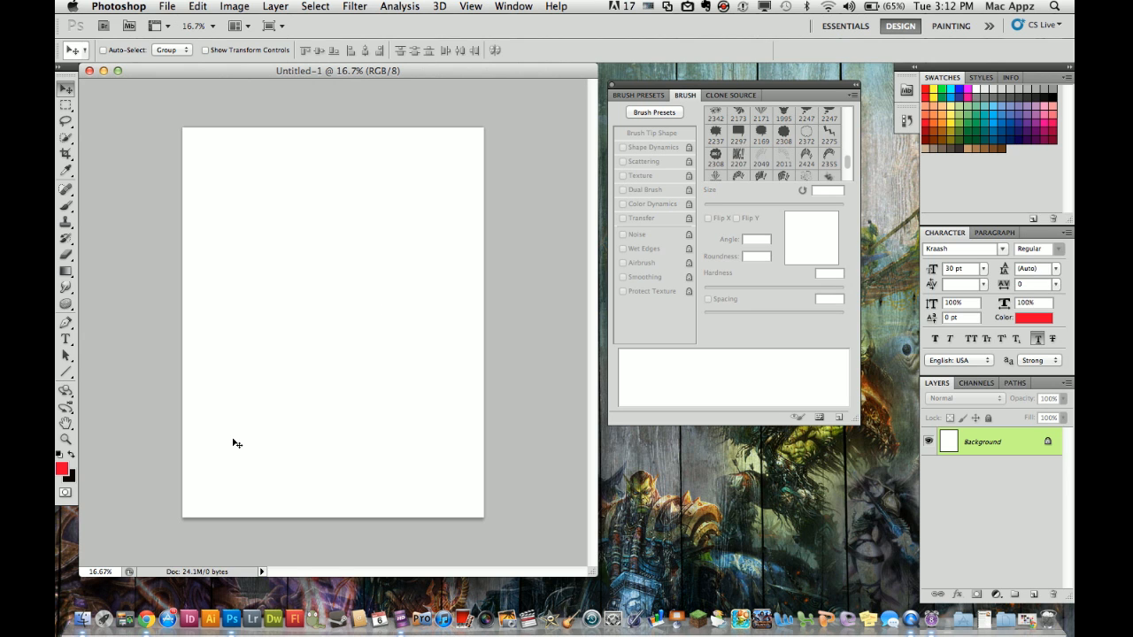
left_click(158, 589)
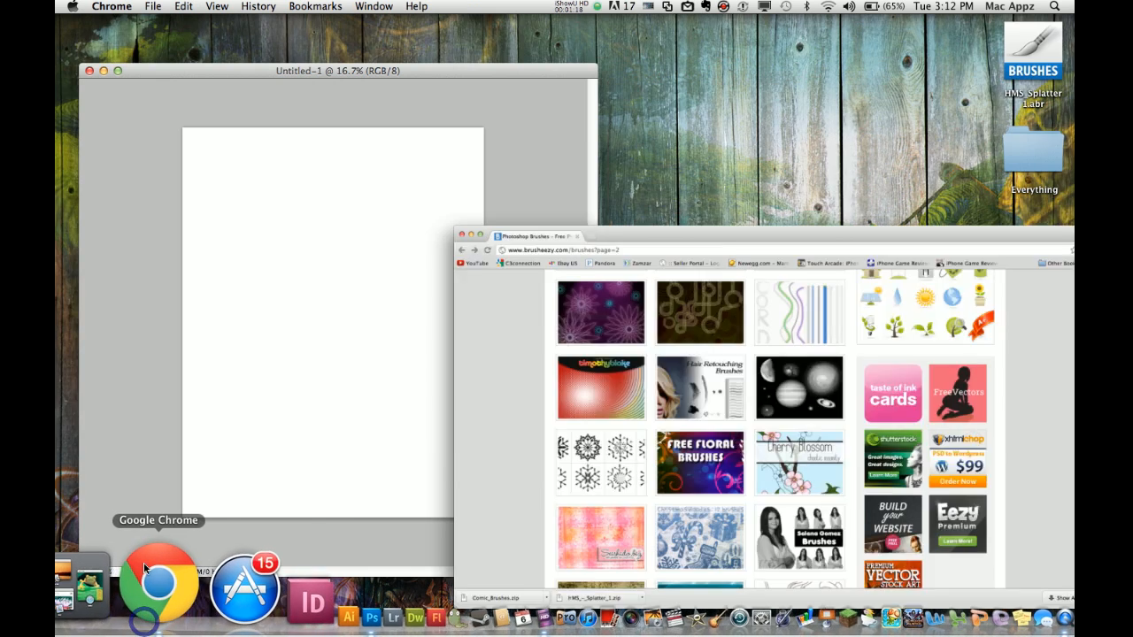
Maximize Chrome and scroll Brusheezy's brushes page 2 to find Free Floral Brushes
left_click(156, 589)
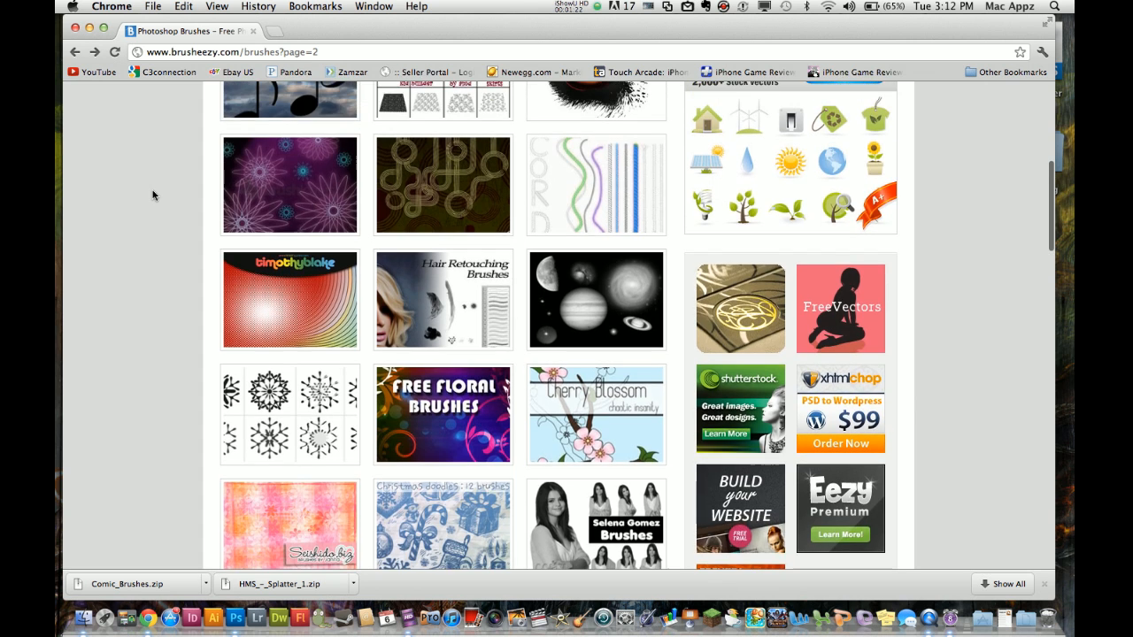
scroll("up", 3)
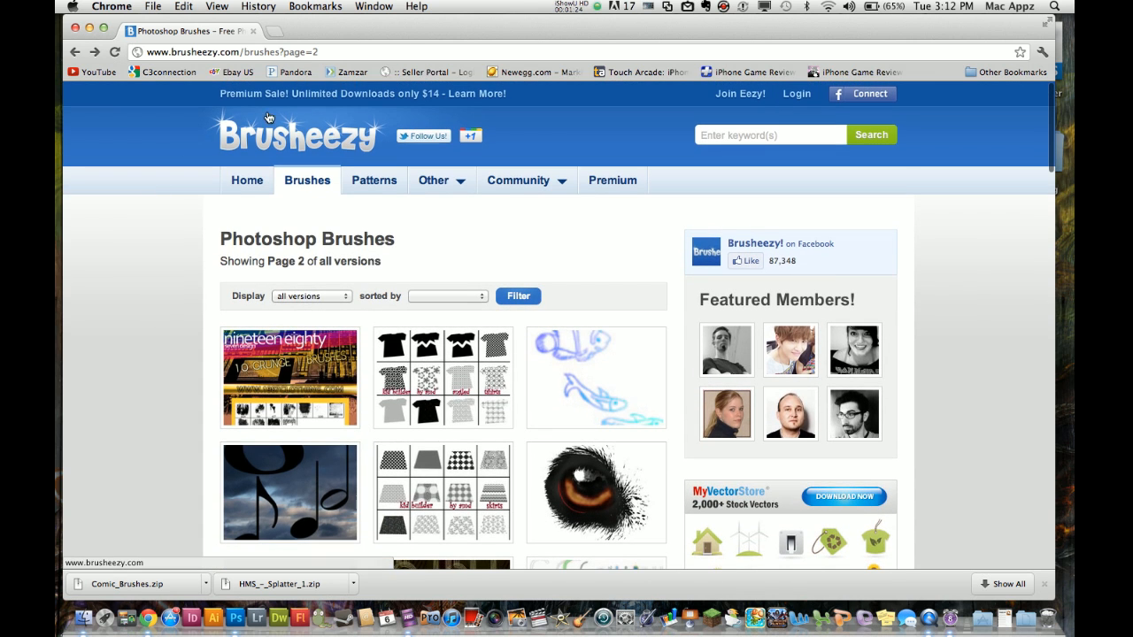
mouse_move(167, 72)
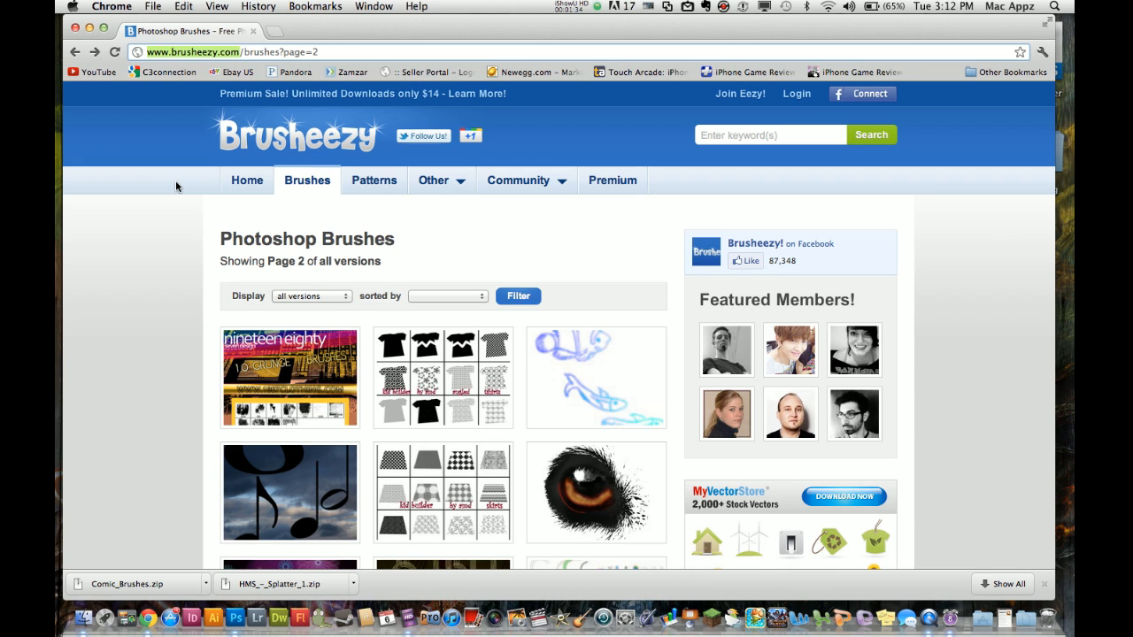
mouse_move(174, 283)
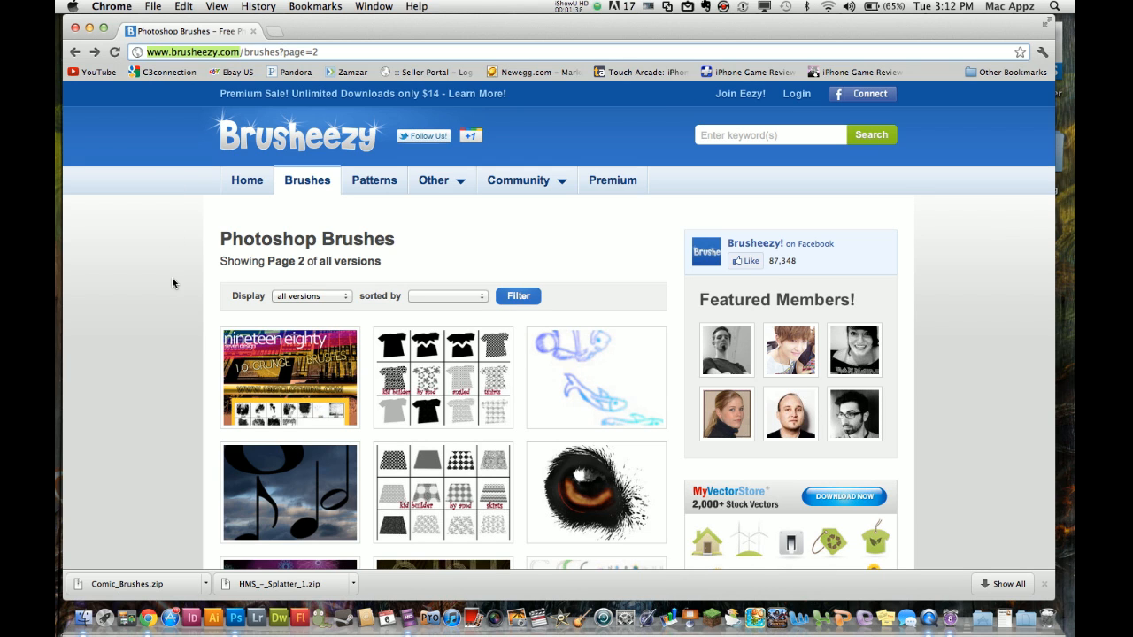
scroll("down", 3)
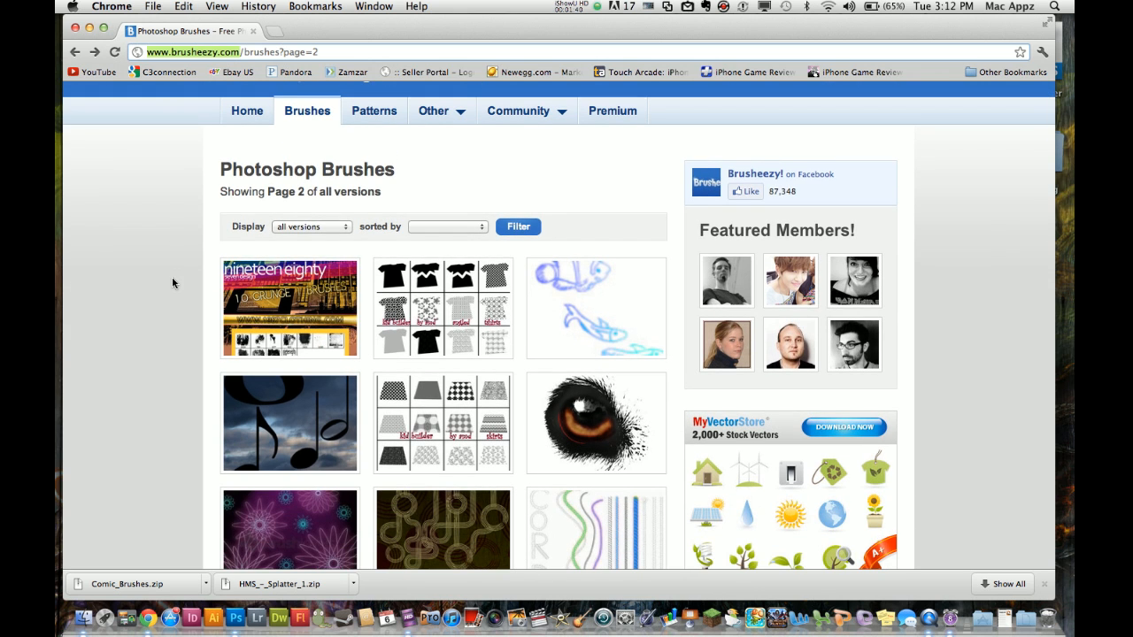
scroll("up", 3)
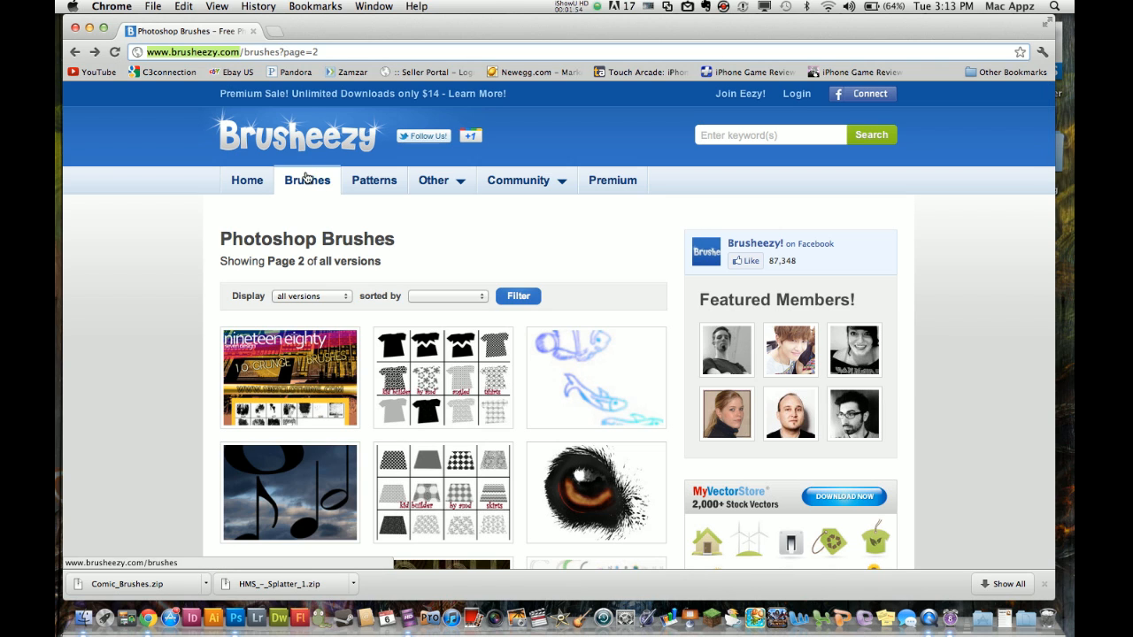
scroll("down", 3)
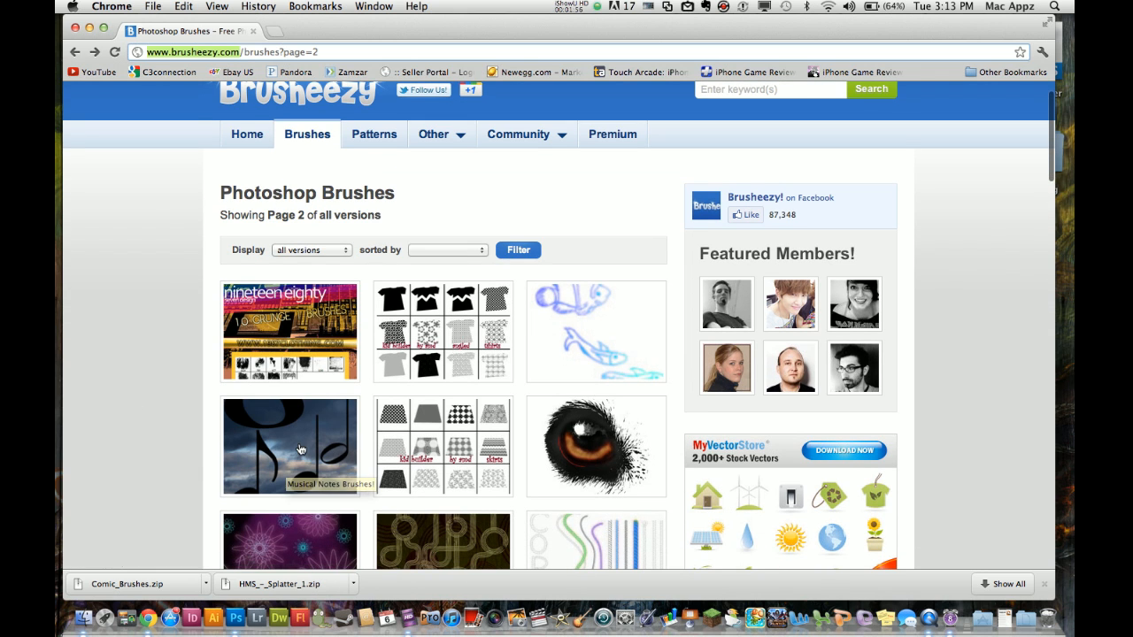
mouse_move(152, 345)
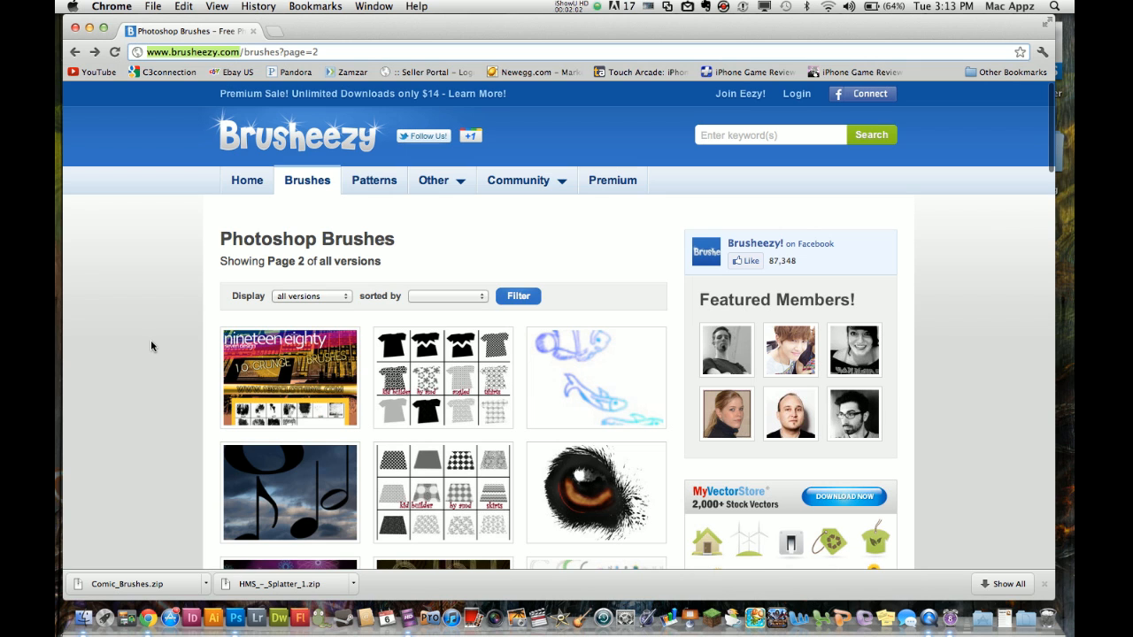
scroll("down", 3)
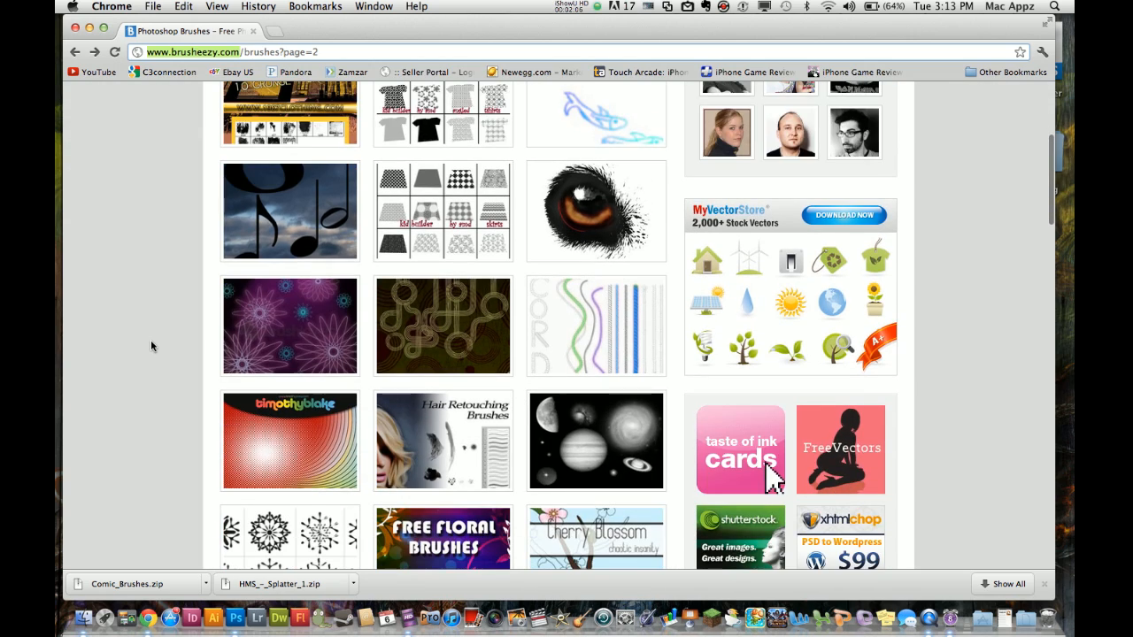
scroll("down", 3)
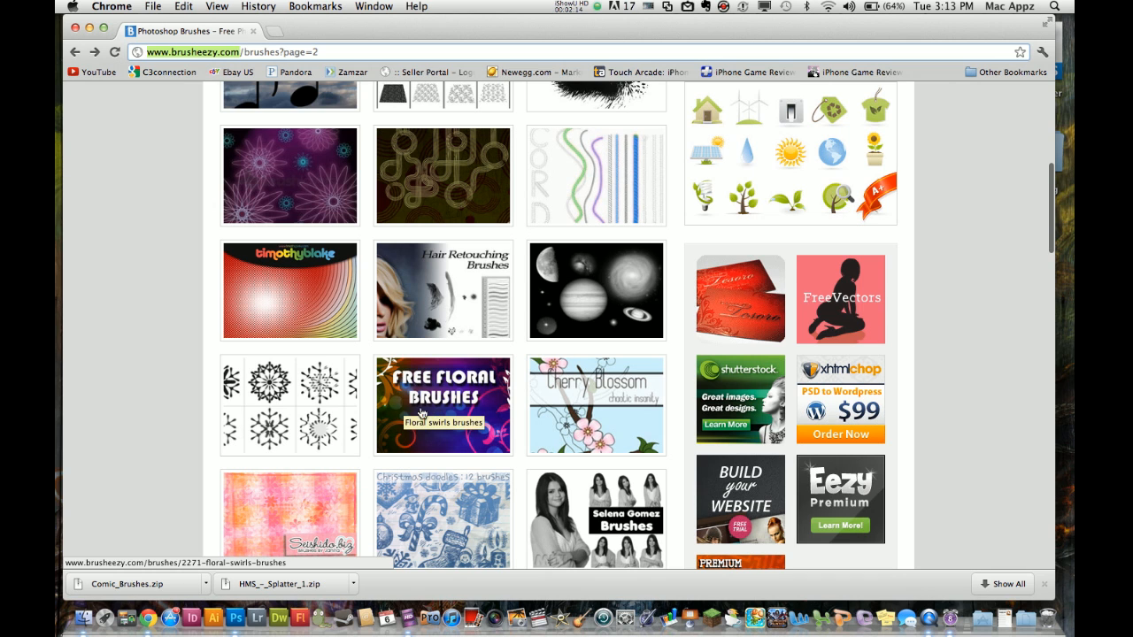
Download the Free Floral Brushes zip from Brusheezy and show it in Finder
left_click(442, 407)
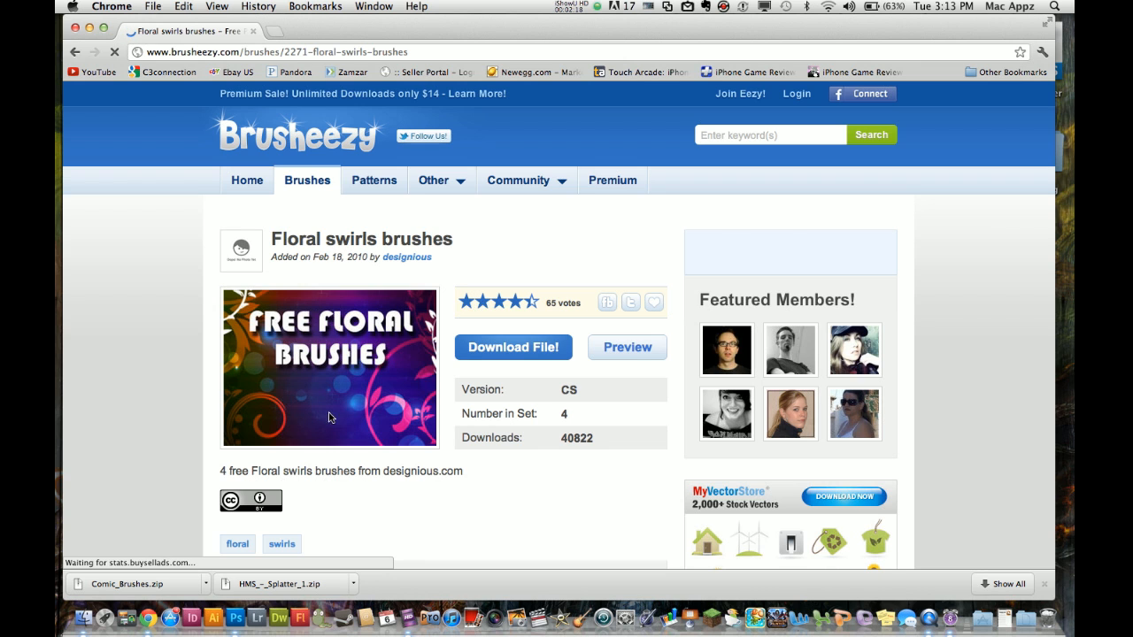
scroll("down", 3)
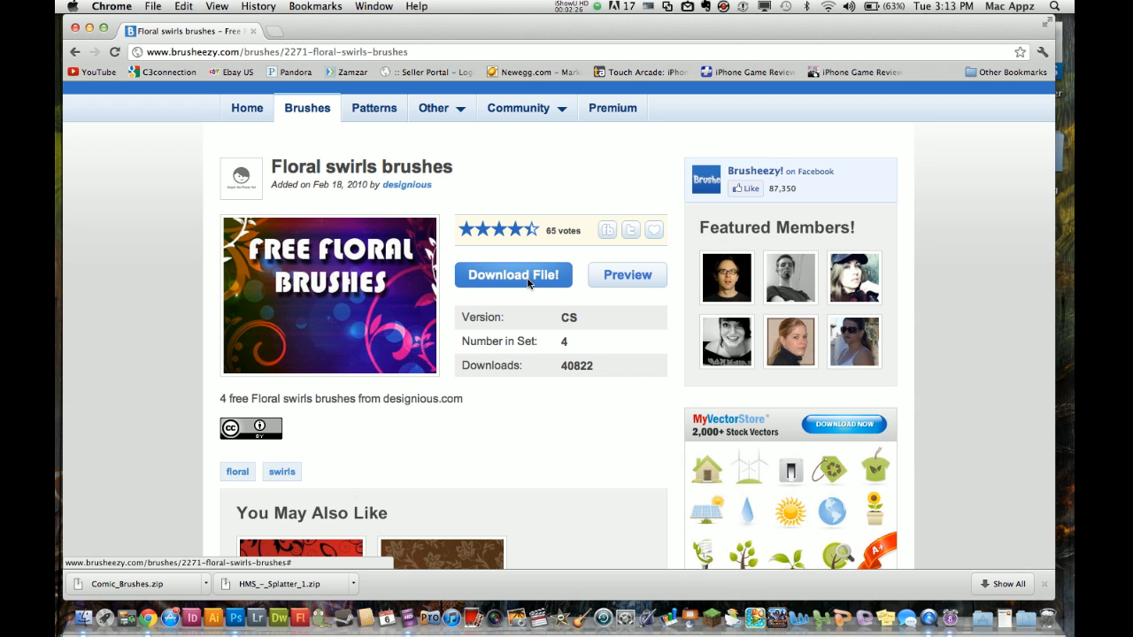
left_click(513, 274)
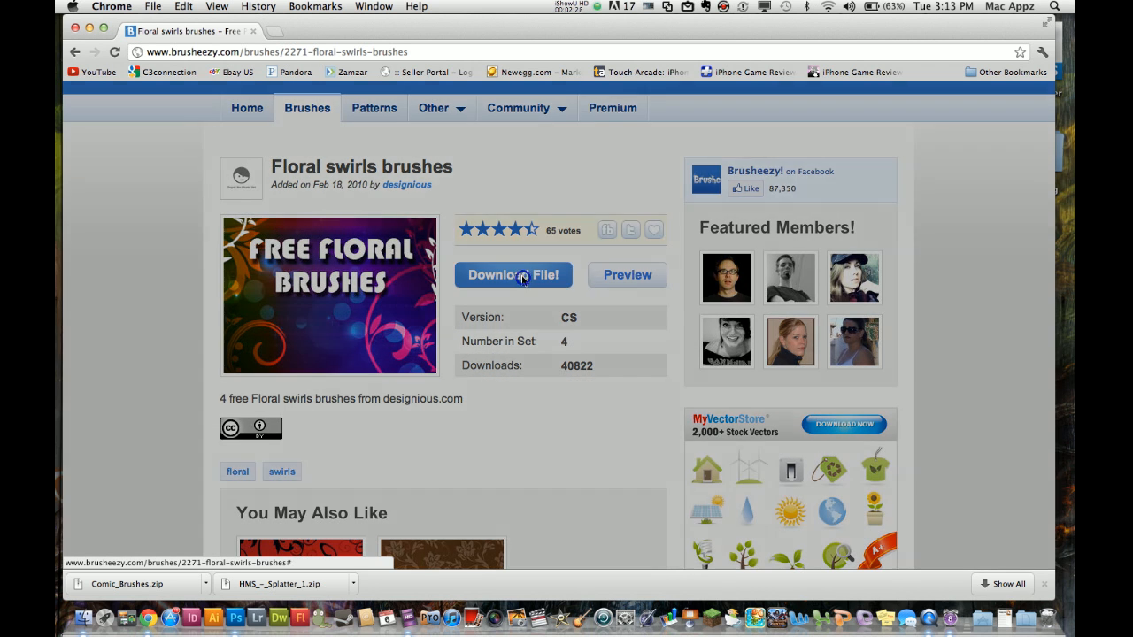
left_click(513, 274)
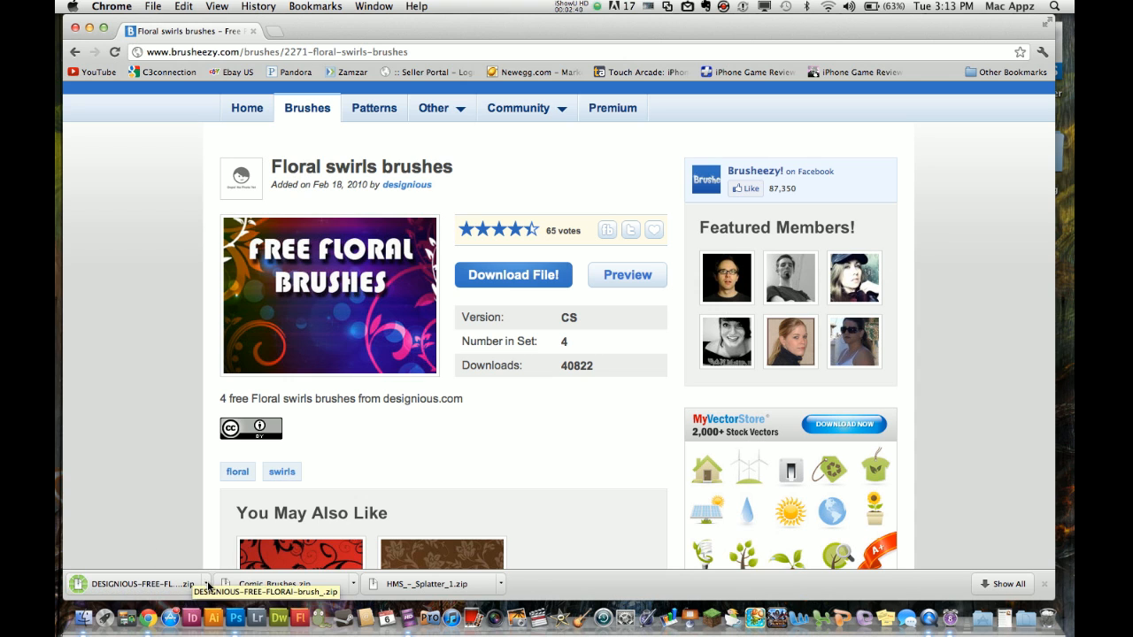
left_click(186, 583)
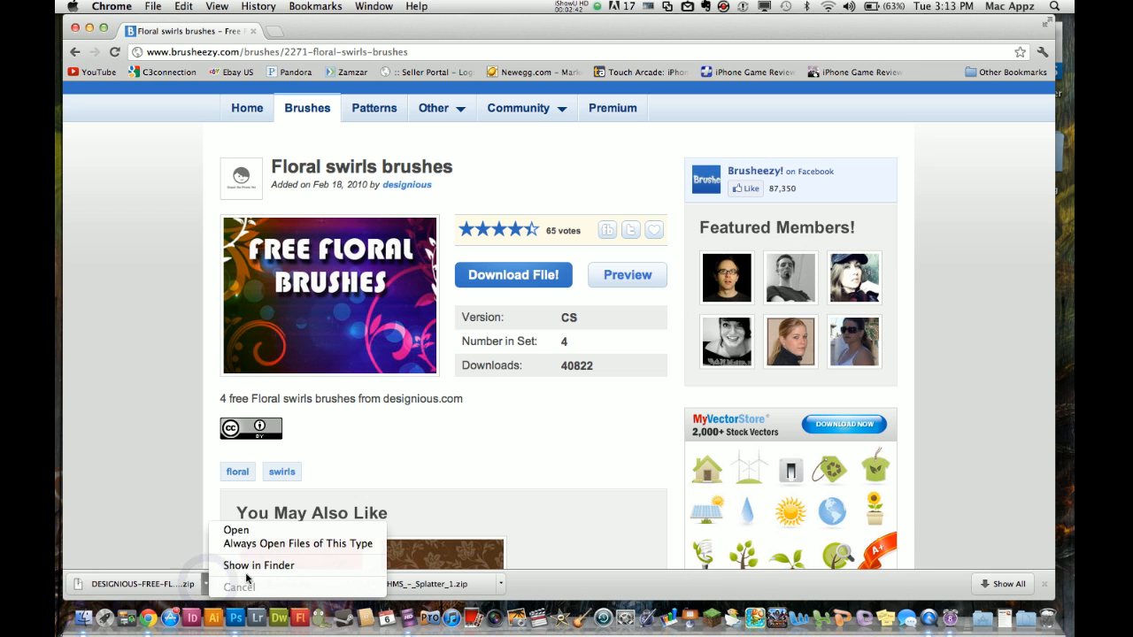
left_click(259, 564)
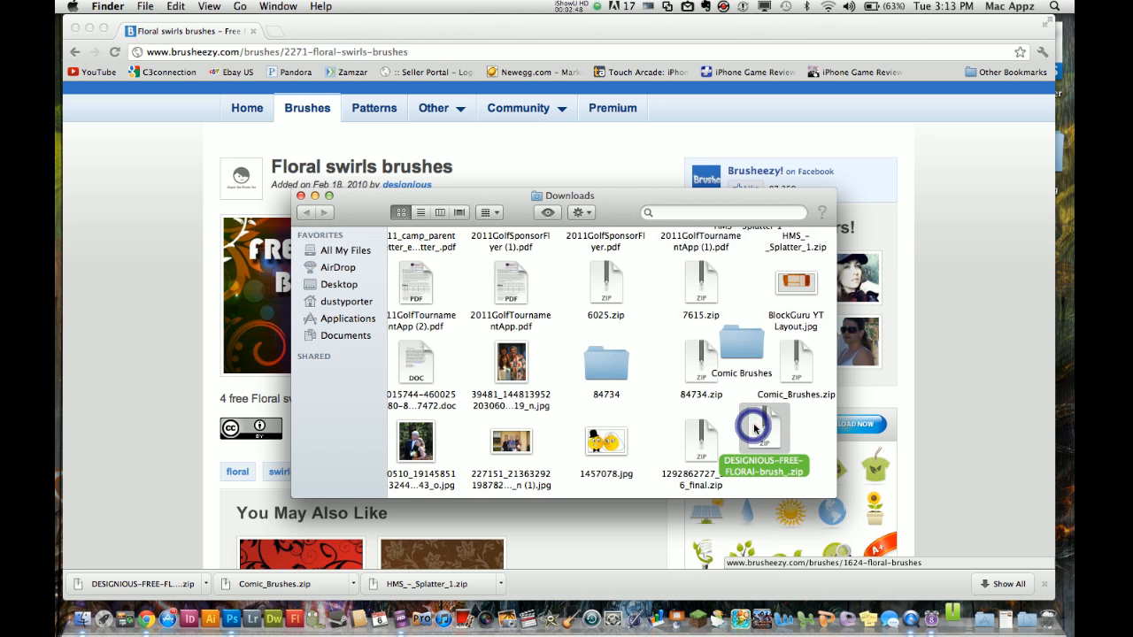
Expand the DESIGNIOUS floral zip in Downloads and dismiss the Archive Utility warning
double_click(755, 426)
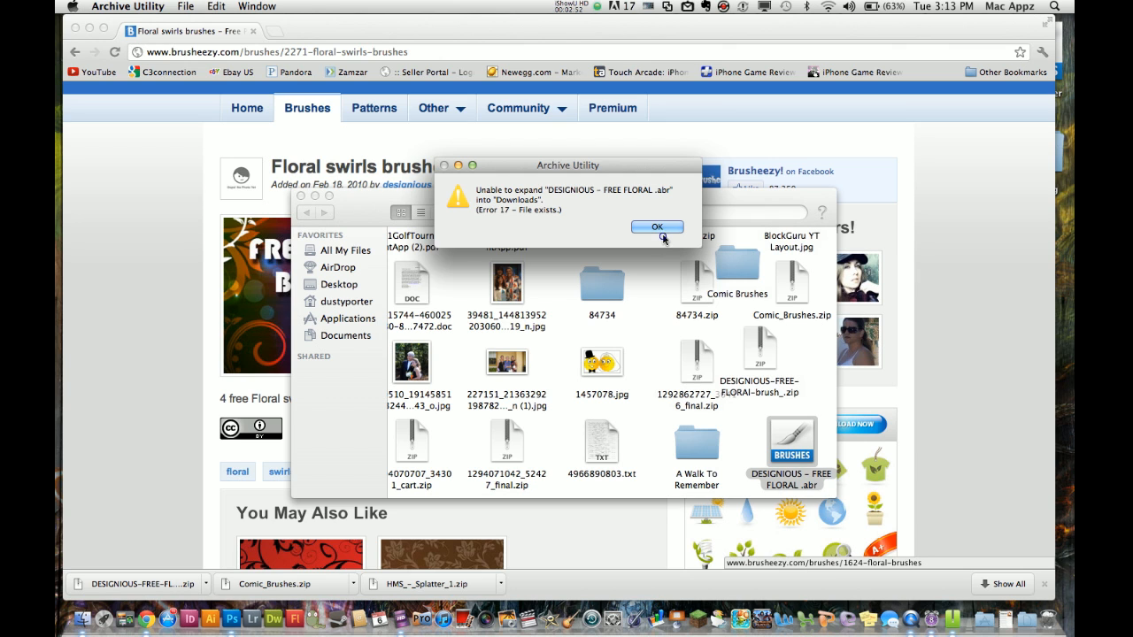
left_click(657, 227)
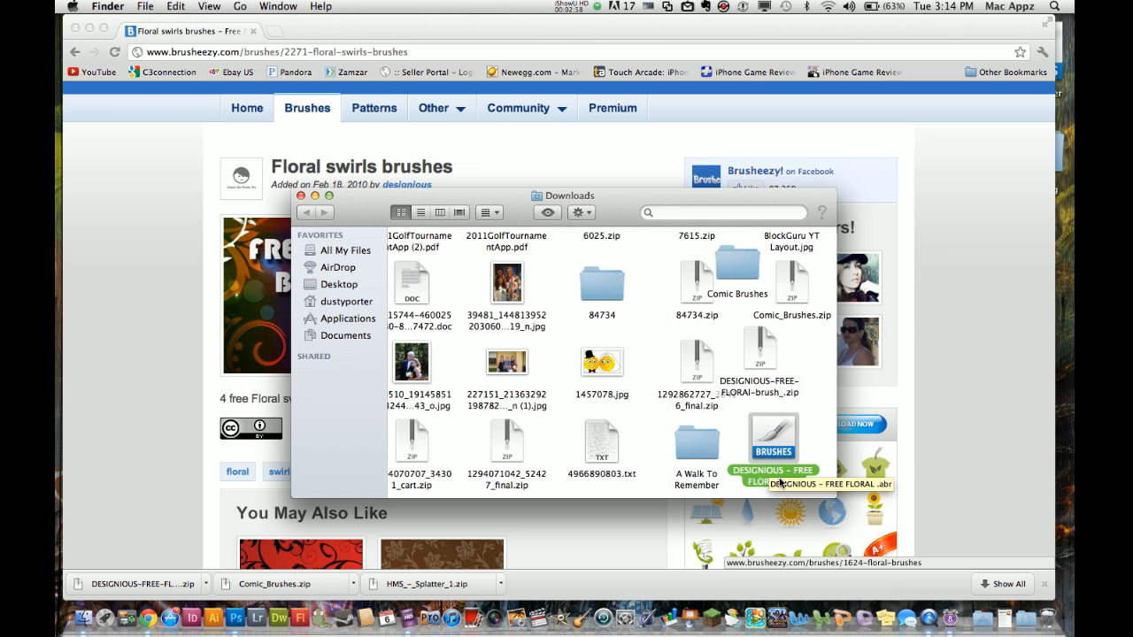
mouse_move(768, 488)
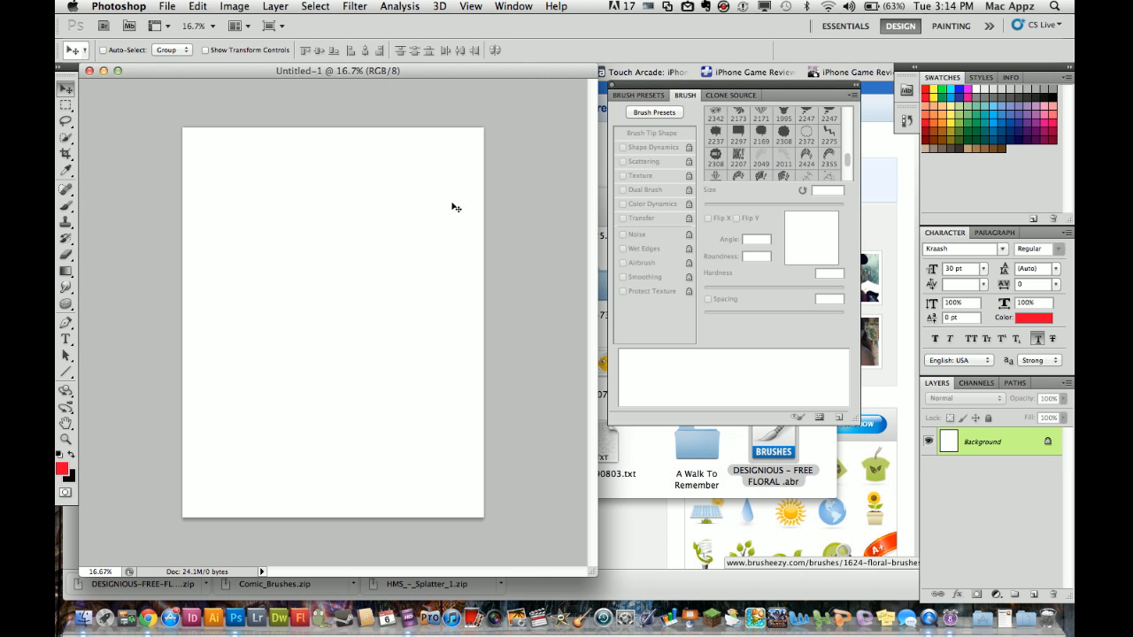
mouse_move(488, 133)
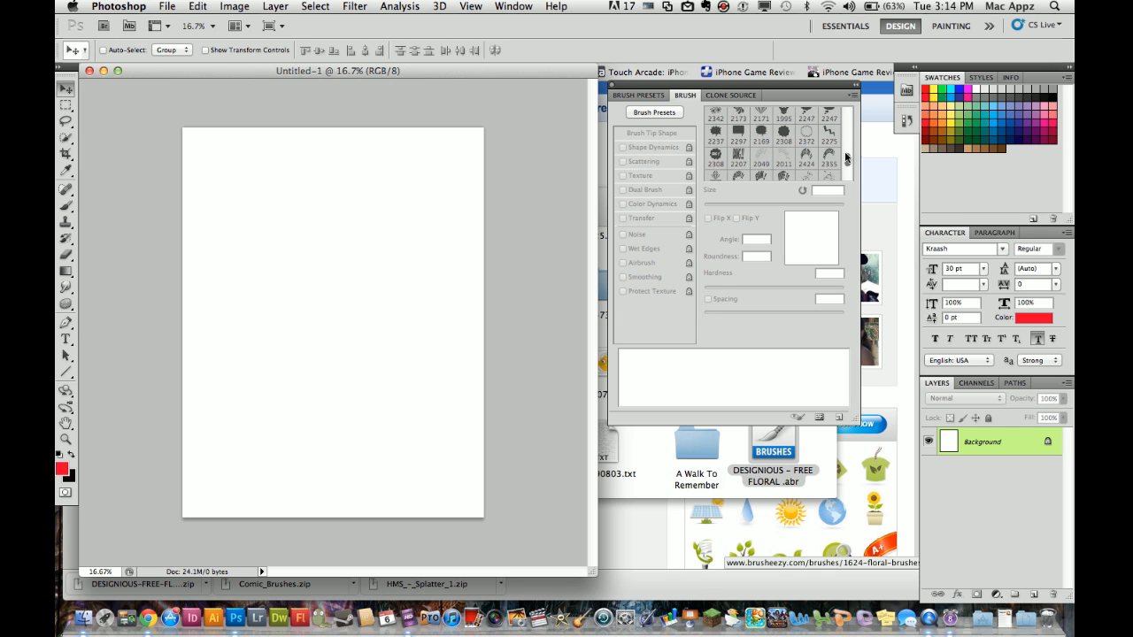
Scroll the Brush panel's tip list and select the 2342 px floral swirl tip
scroll("up", 3)
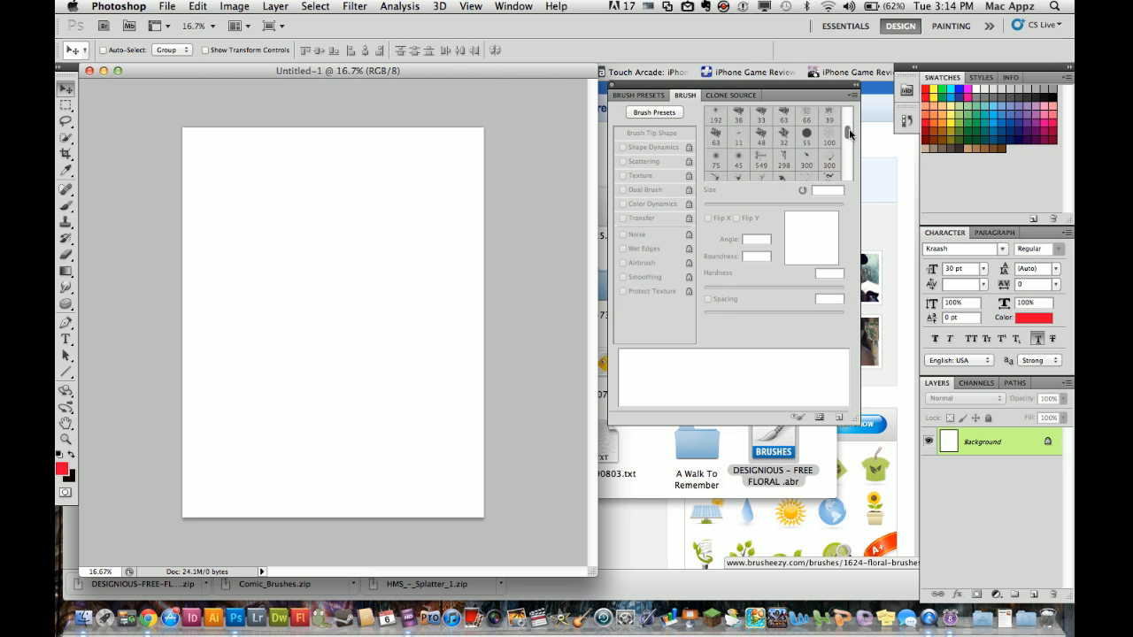
scroll("down", 3)
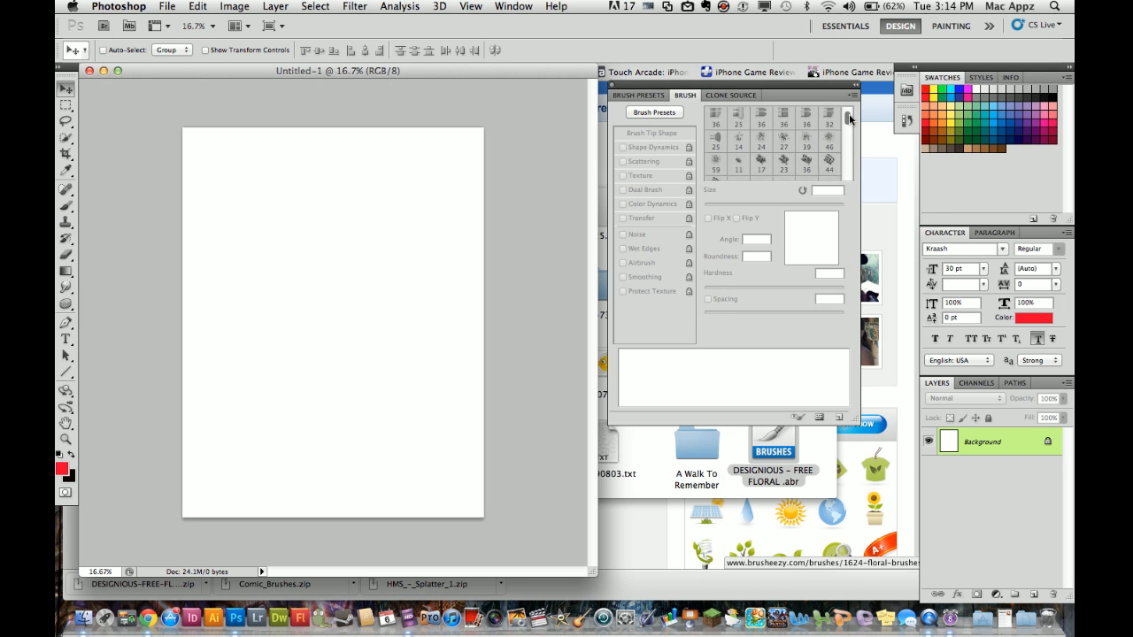
scroll("down", 3)
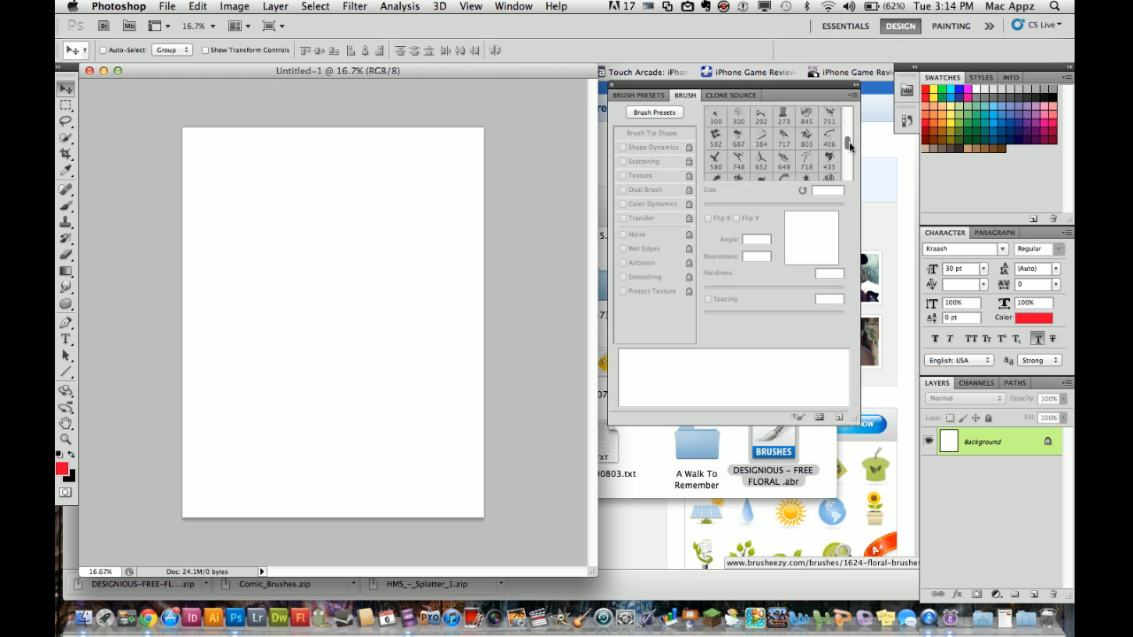
scroll("down", 3)
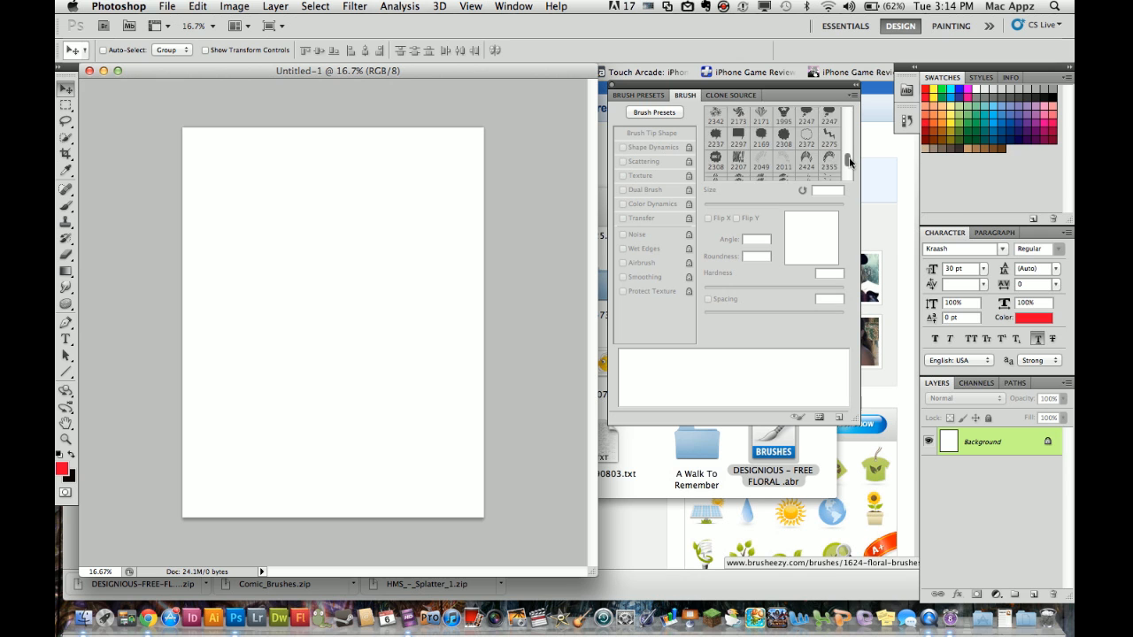
scroll("down", 3)
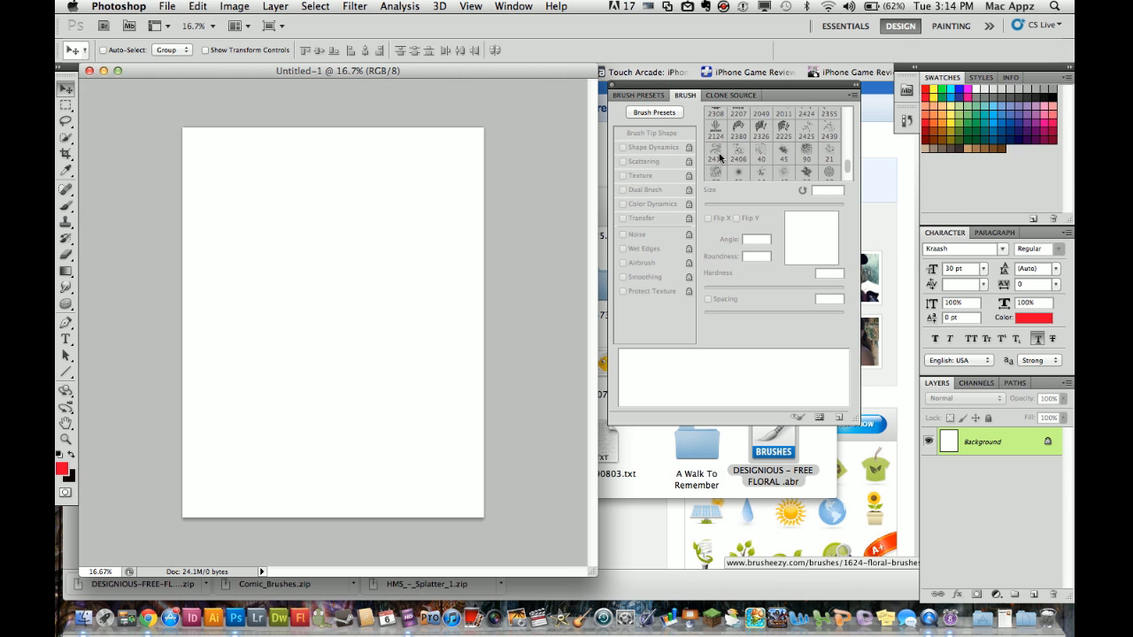
mouse_move(735, 159)
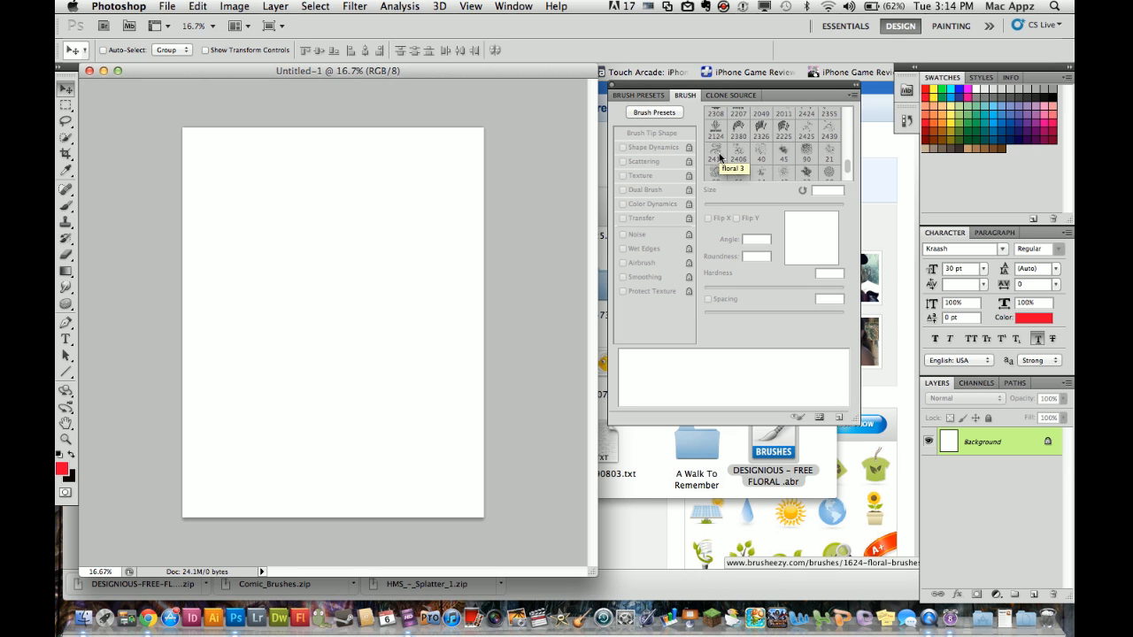
mouse_move(717, 158)
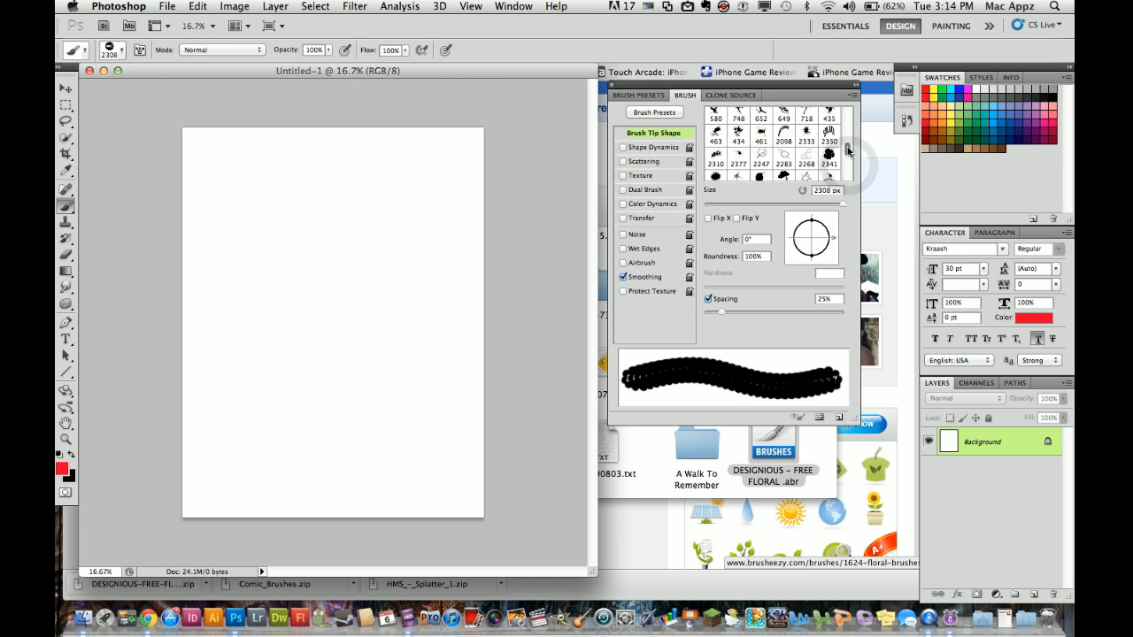
scroll("up", 3)
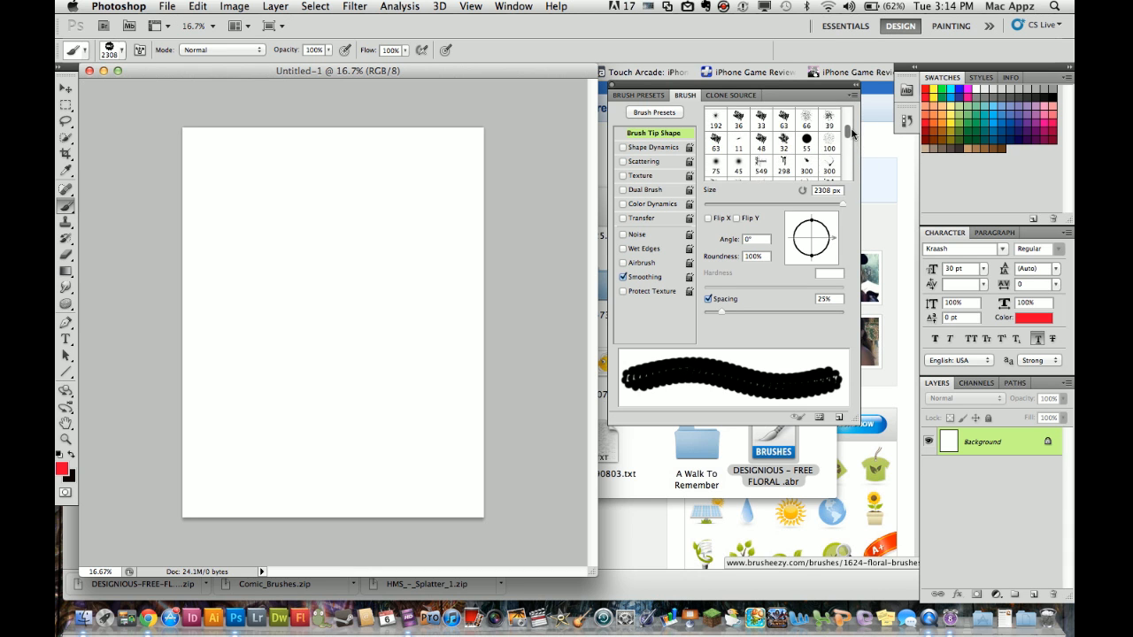
scroll("down", 3)
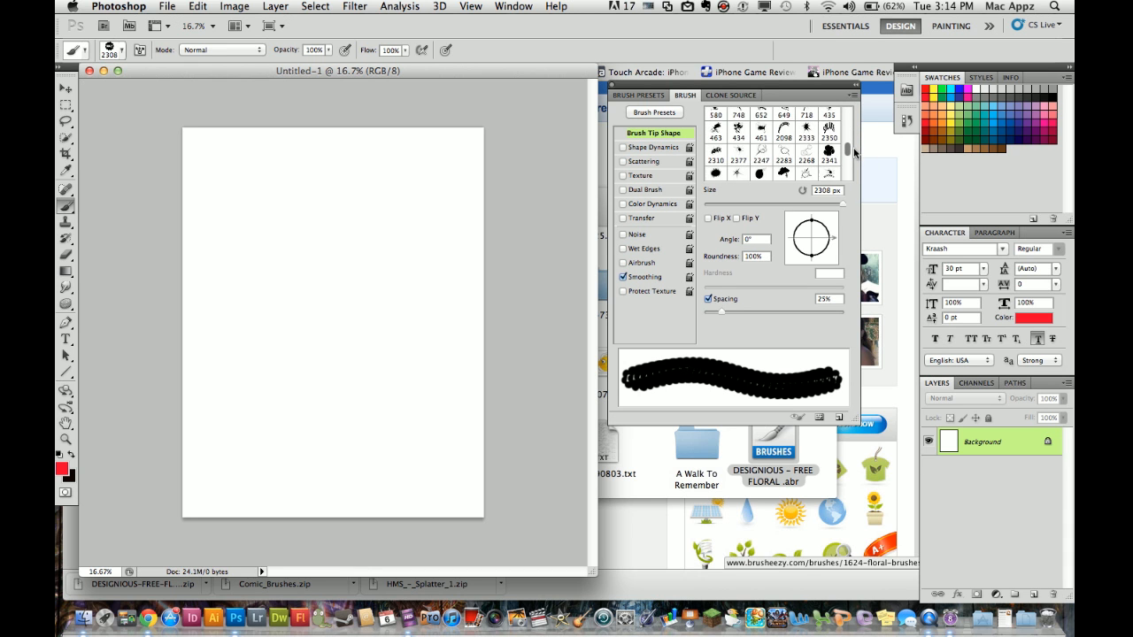
scroll("down", 3)
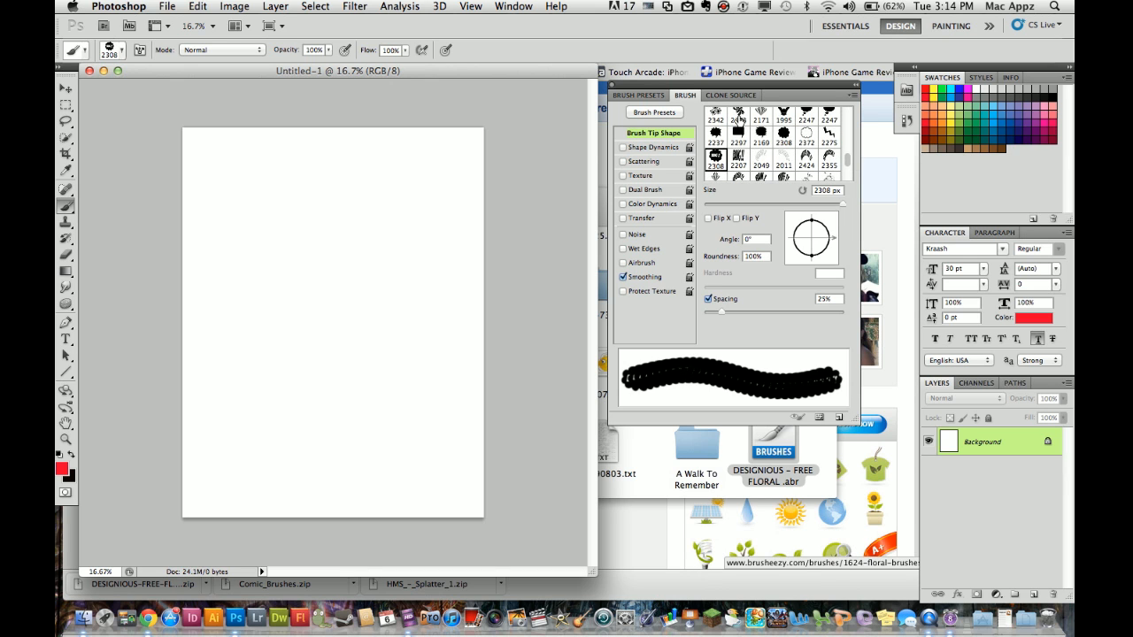
left_click(715, 116)
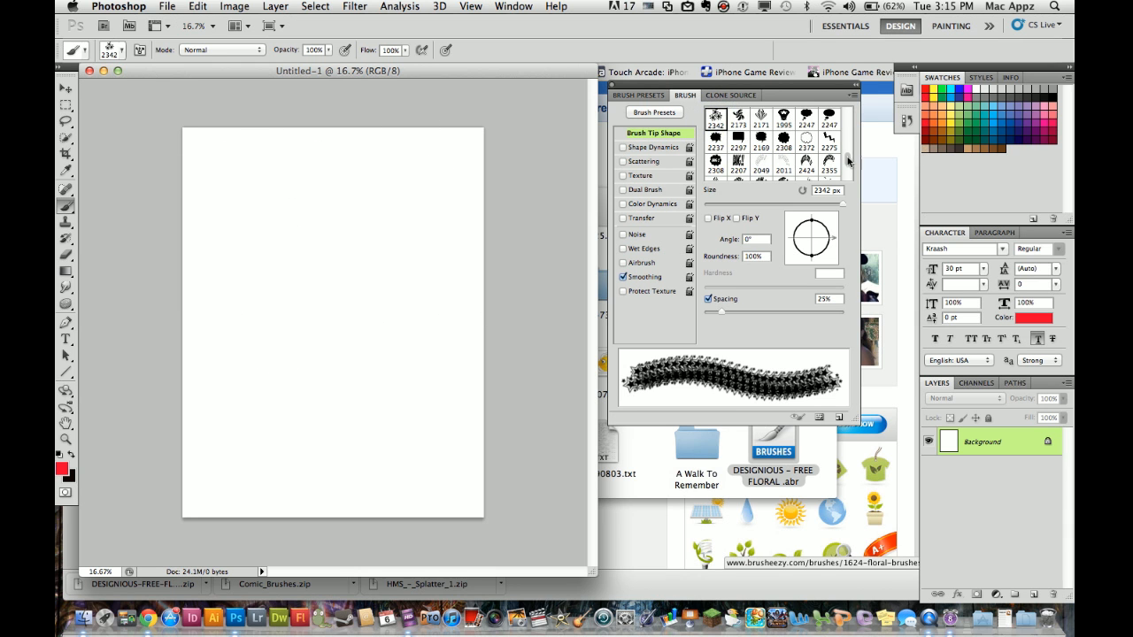
Scroll down the floral brush tip list to browse more swirl tips
scroll("down", 3)
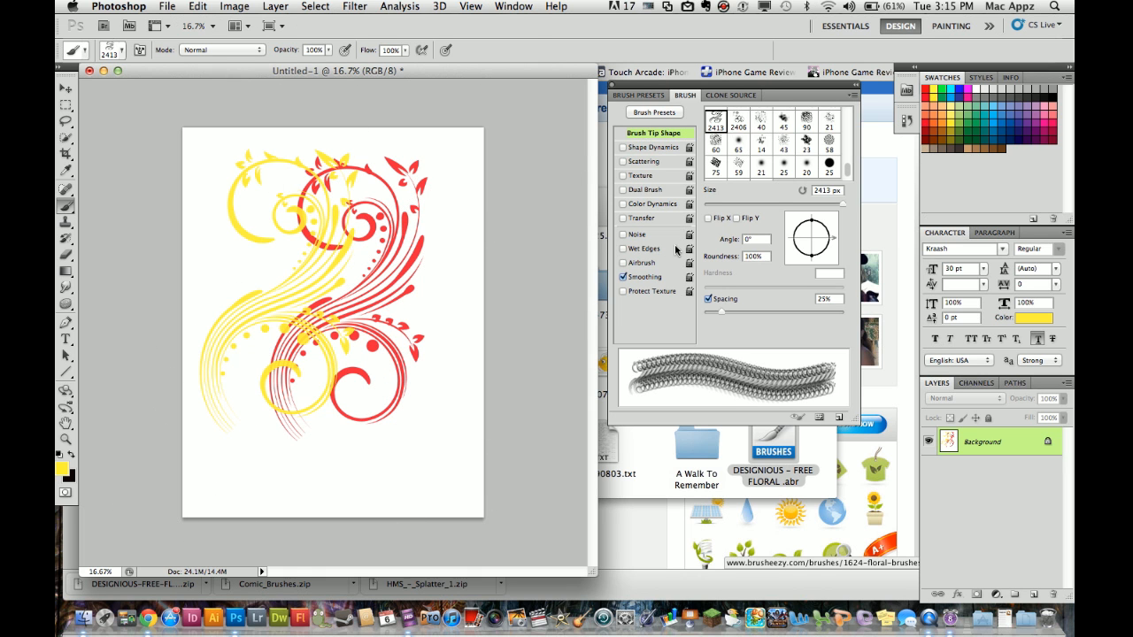
mouse_move(609, 106)
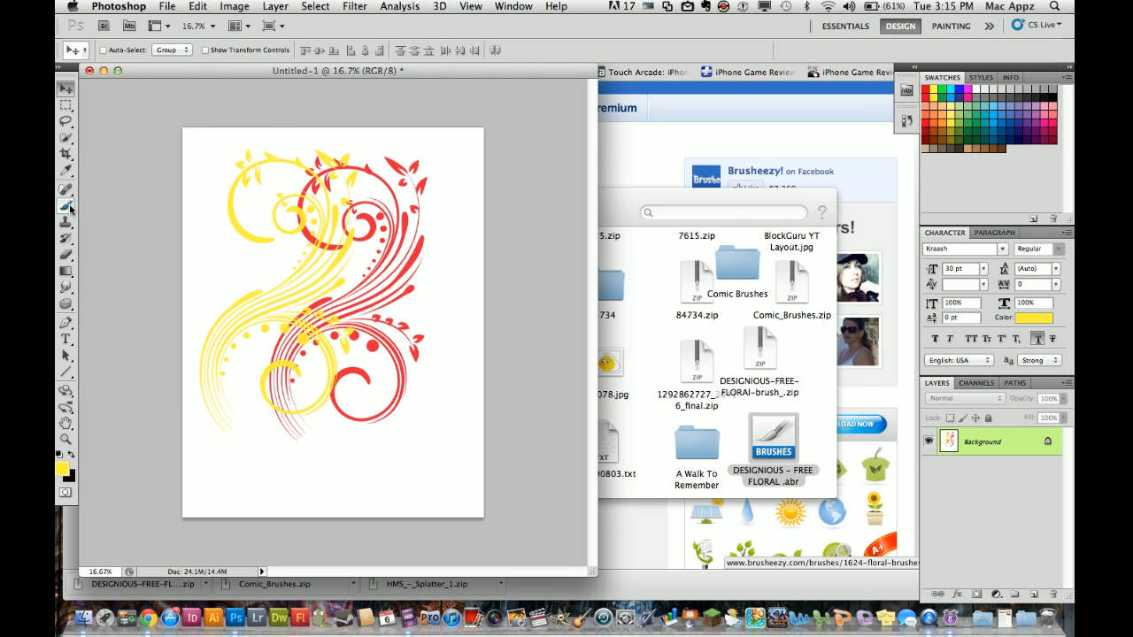
Return to the Brush tool, show all tool presets, and open the brush picker's flyout menu
left_click(66, 207)
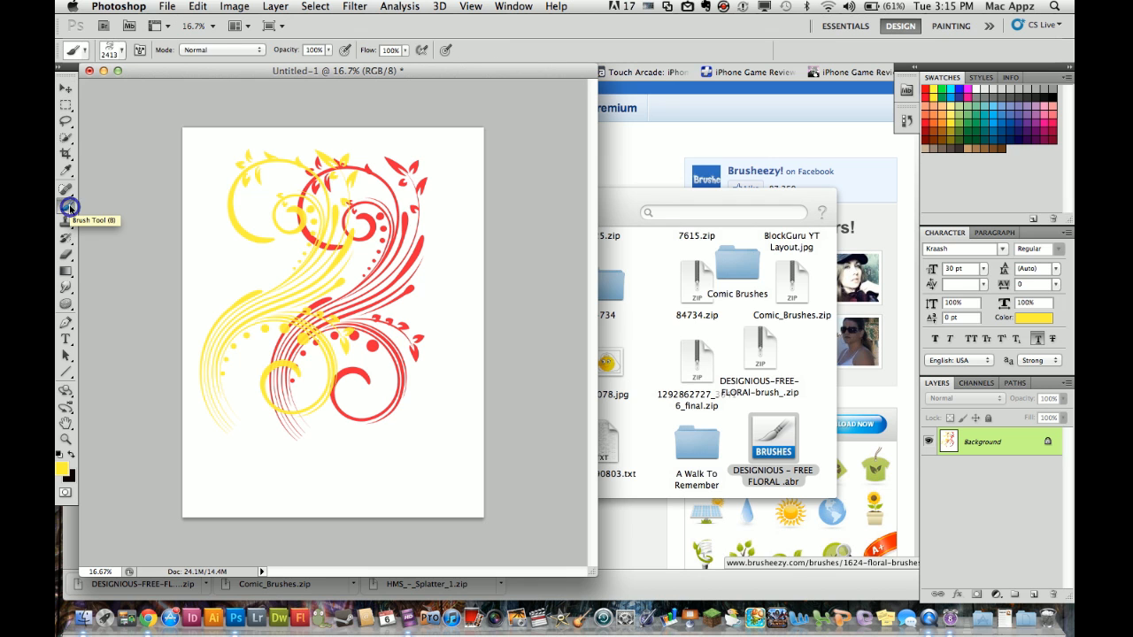
mouse_move(89, 55)
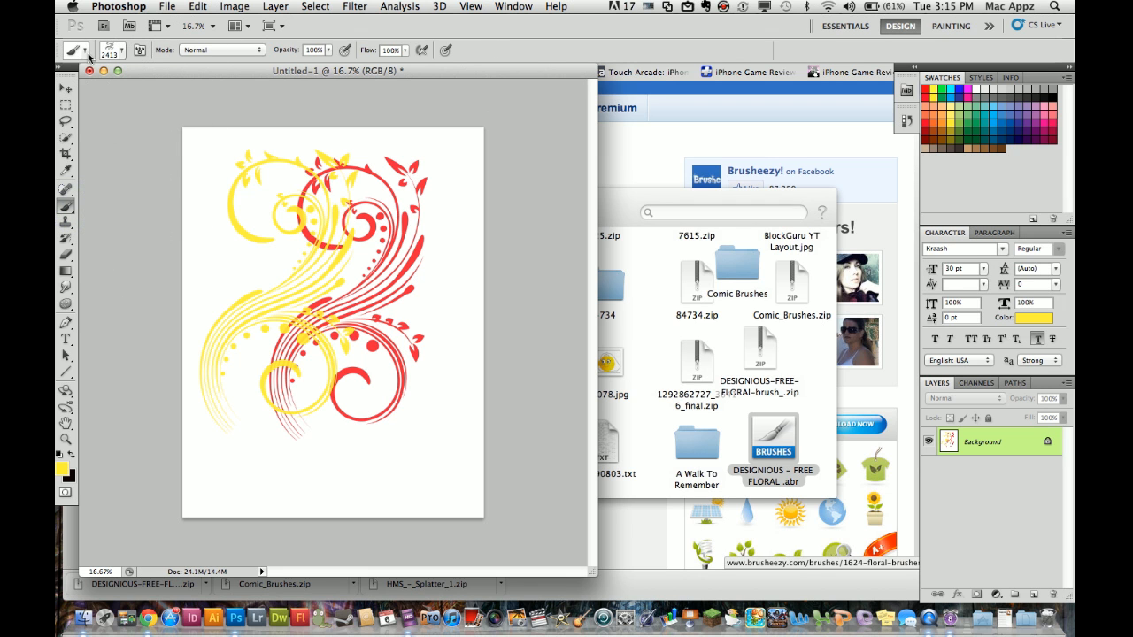
mouse_move(84, 54)
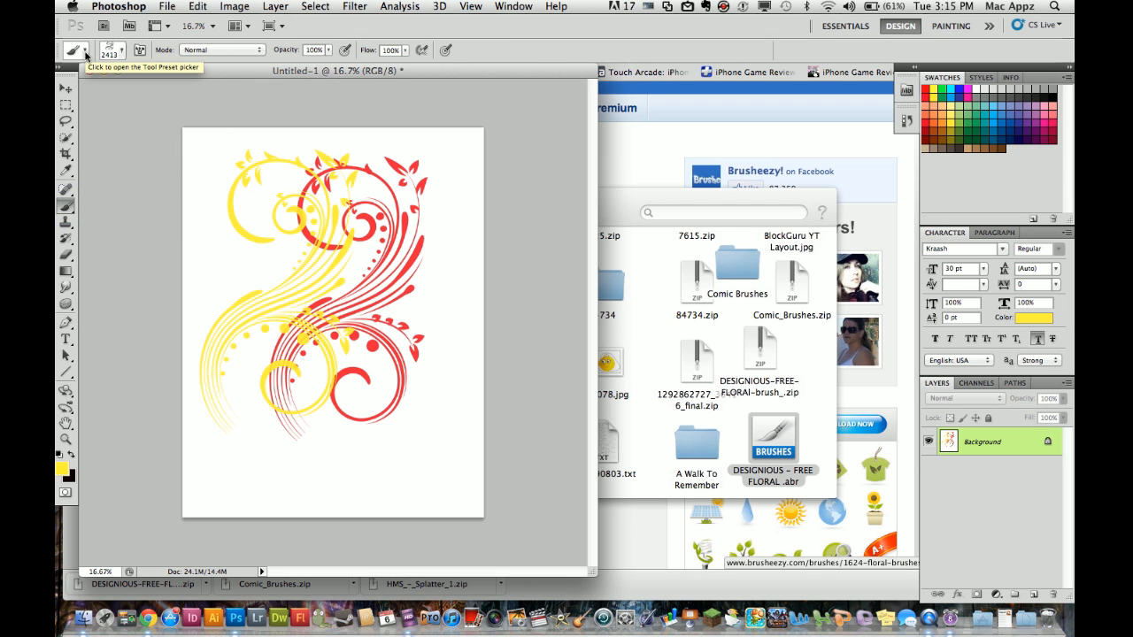
left_click(76, 49)
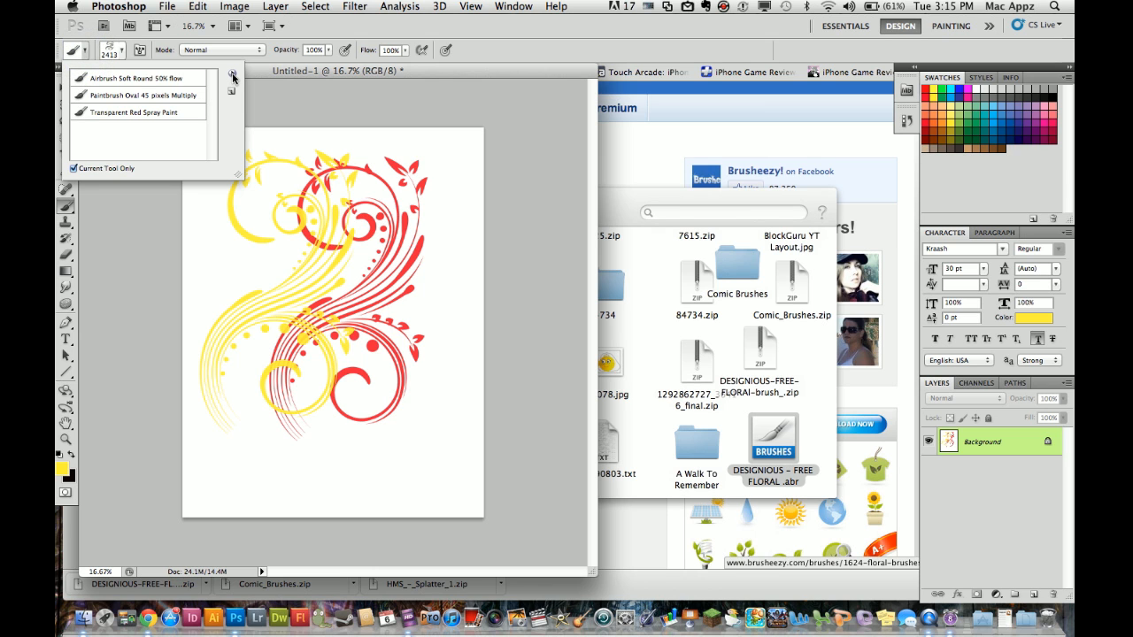
left_click(233, 78)
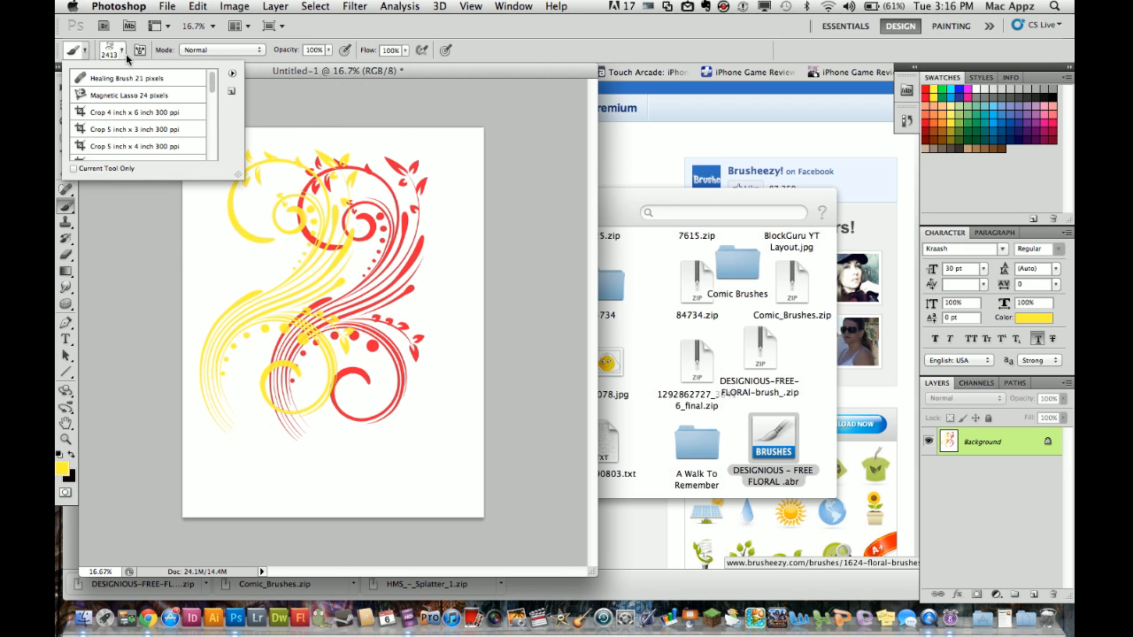
left_click(111, 49)
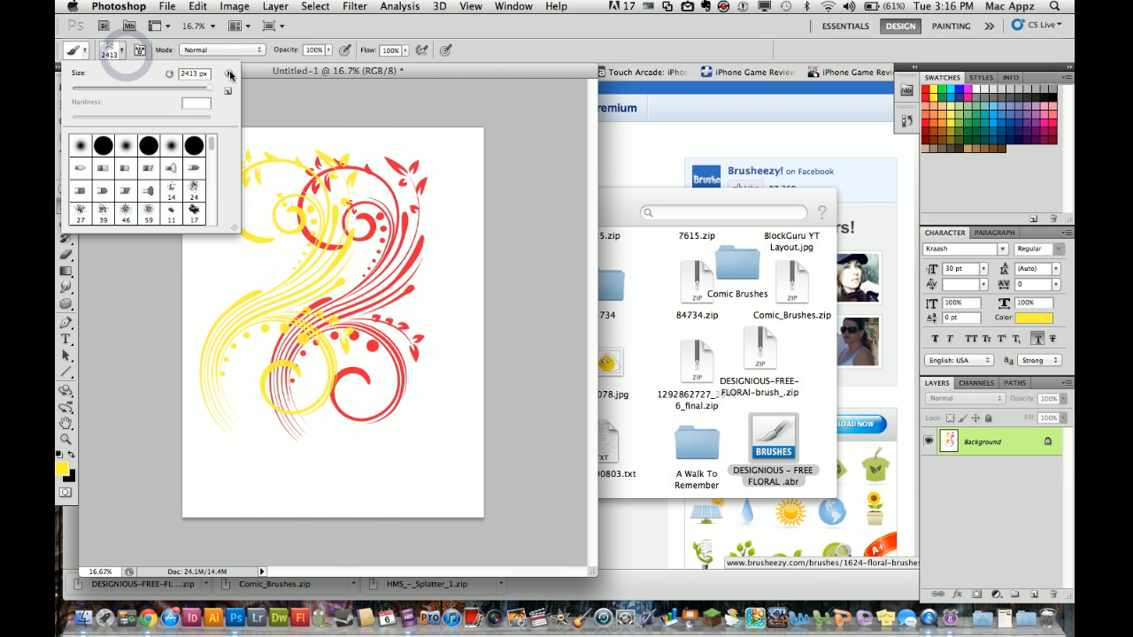
left_click(228, 73)
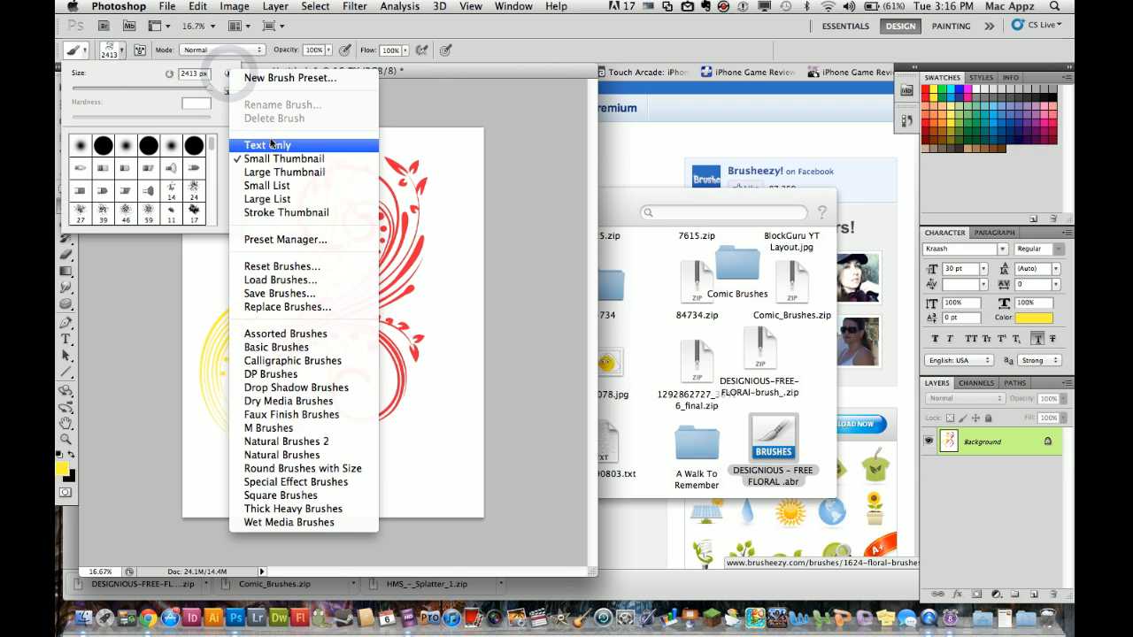
Choose Load Brushes to add the HMS_Splatter1 set from the Desktop
left_click(284, 159)
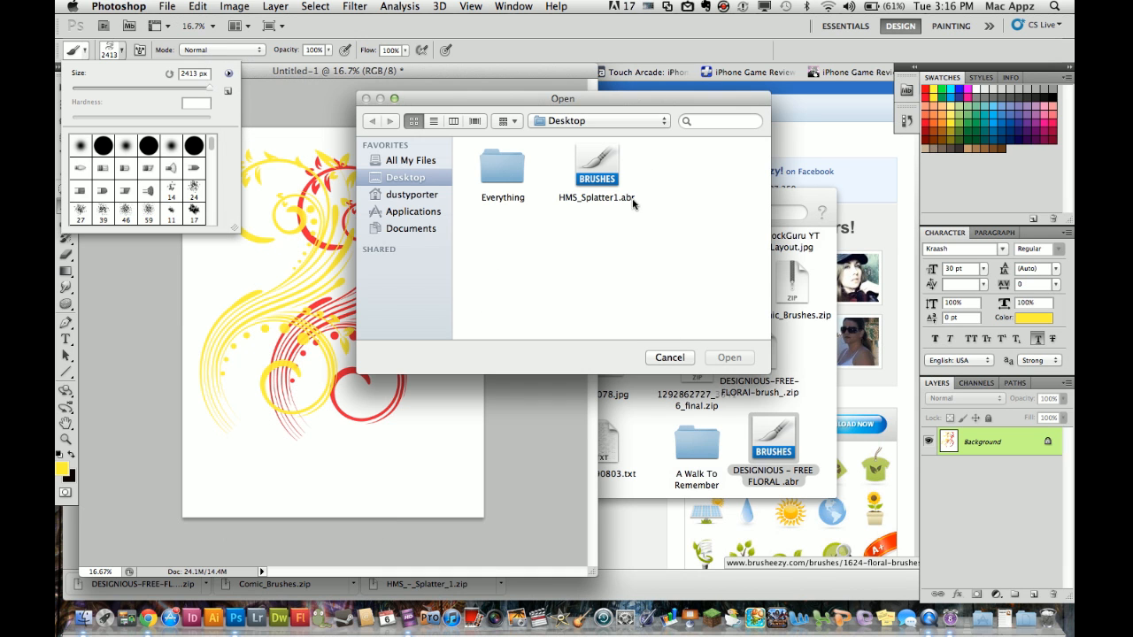
mouse_move(653, 211)
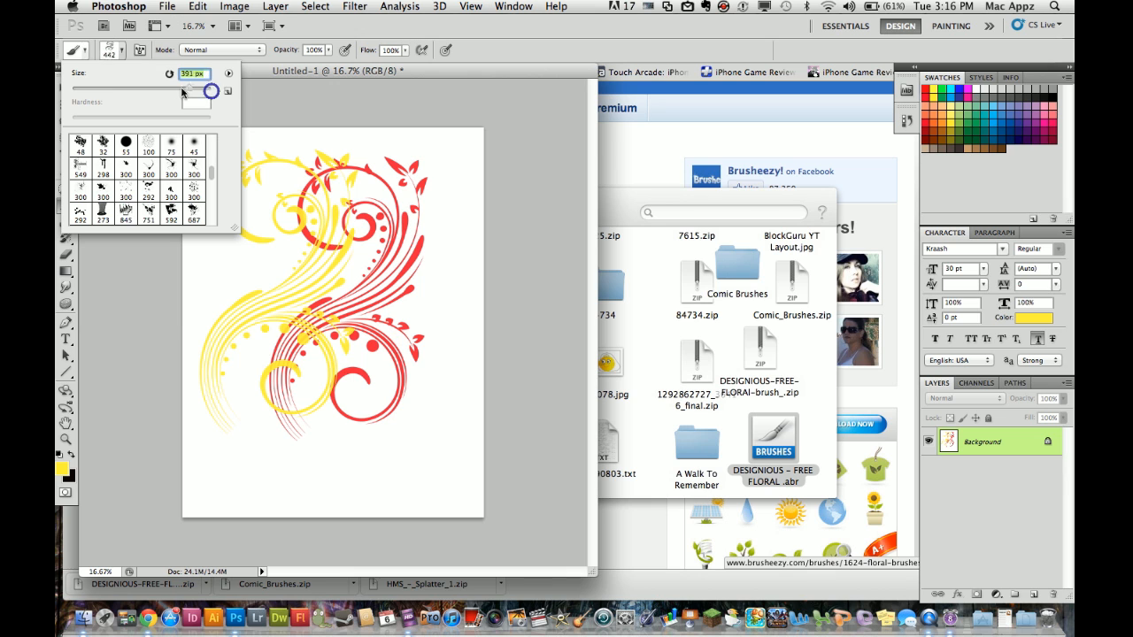
Shrink the brush to 64 px and pick a splatter tip from the loaded set
left_click_drag(199, 91, 119, 91)
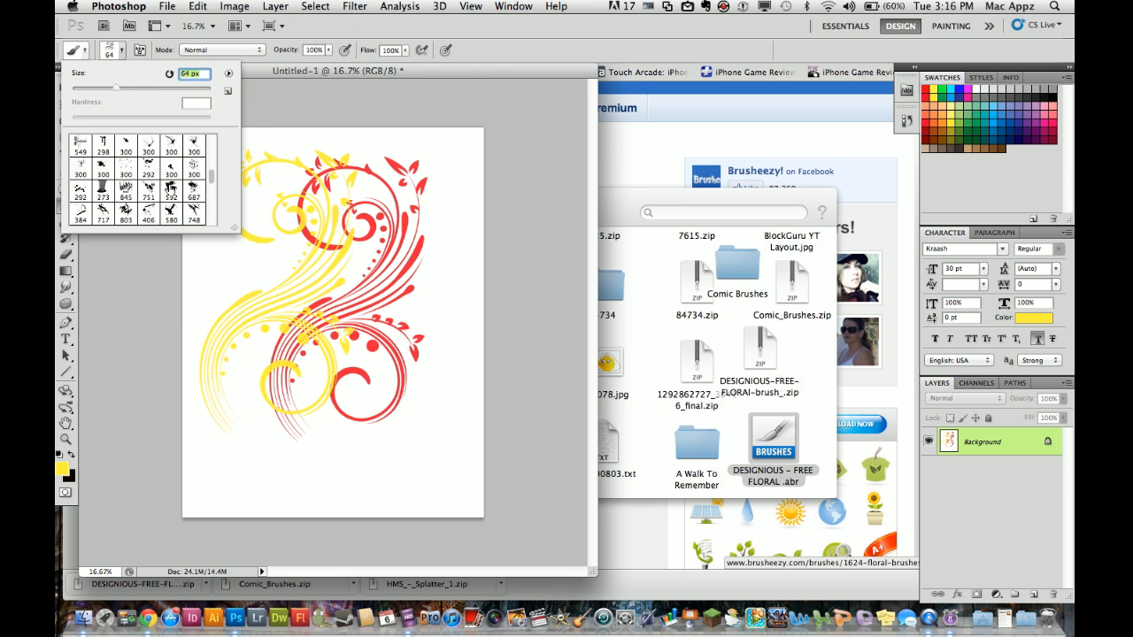
right_click(171, 190)
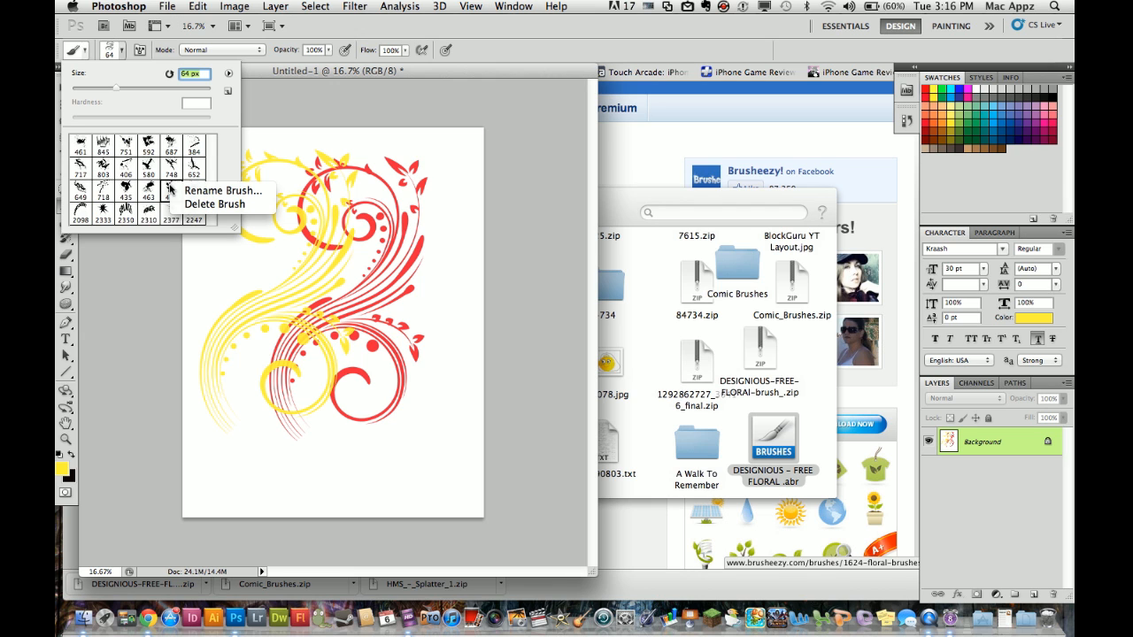
mouse_move(219, 169)
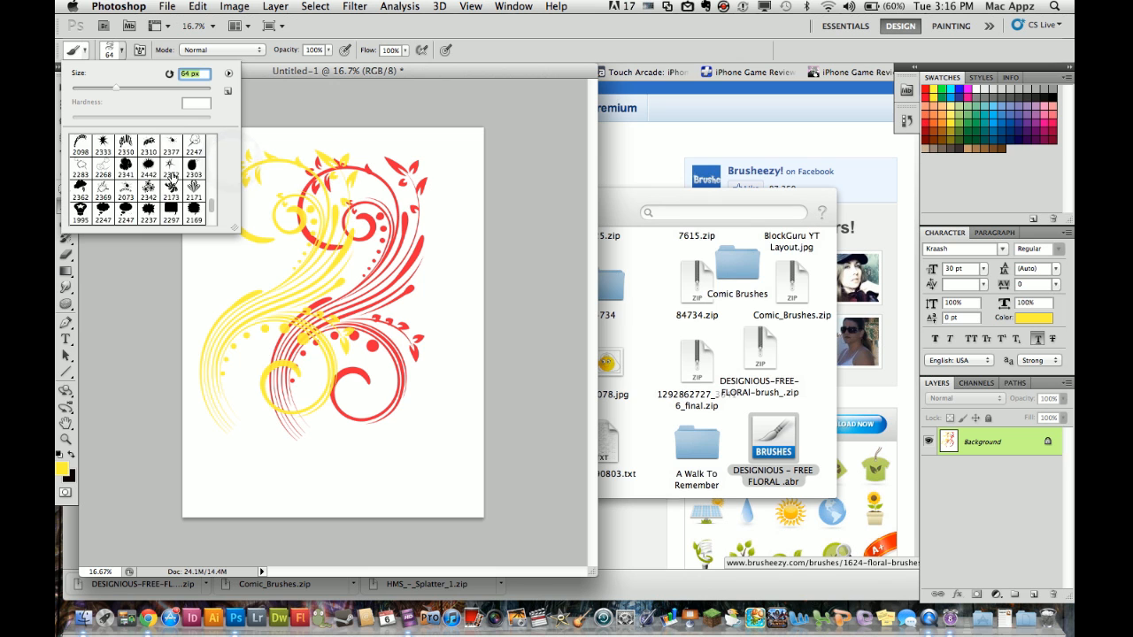
scroll("down", 3)
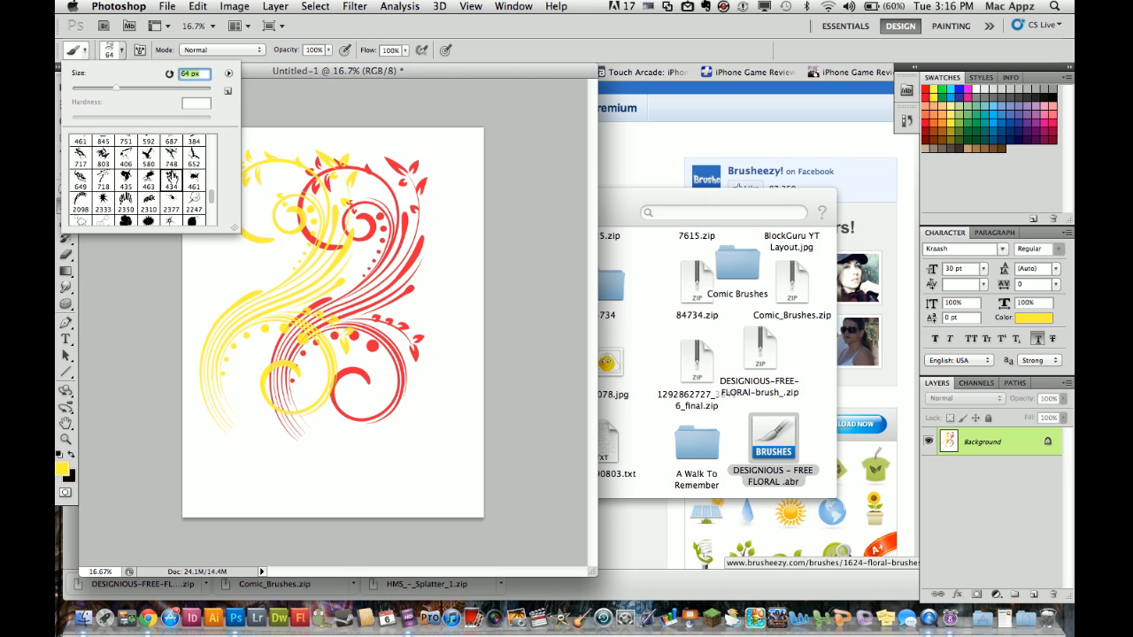
scroll("up", 3)
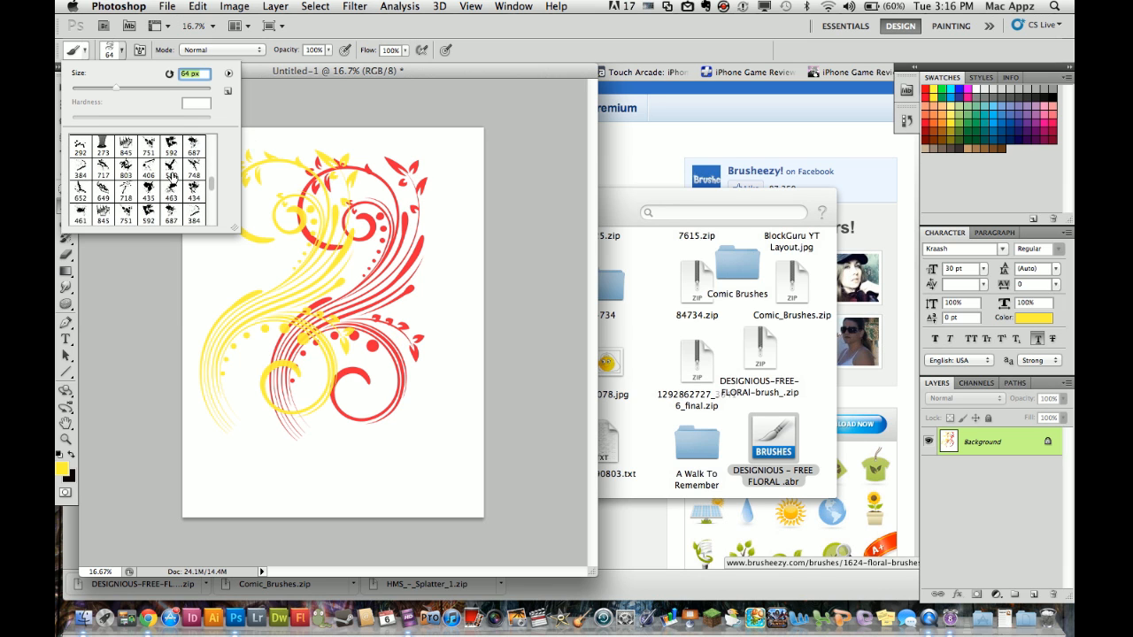
scroll("down", 3)
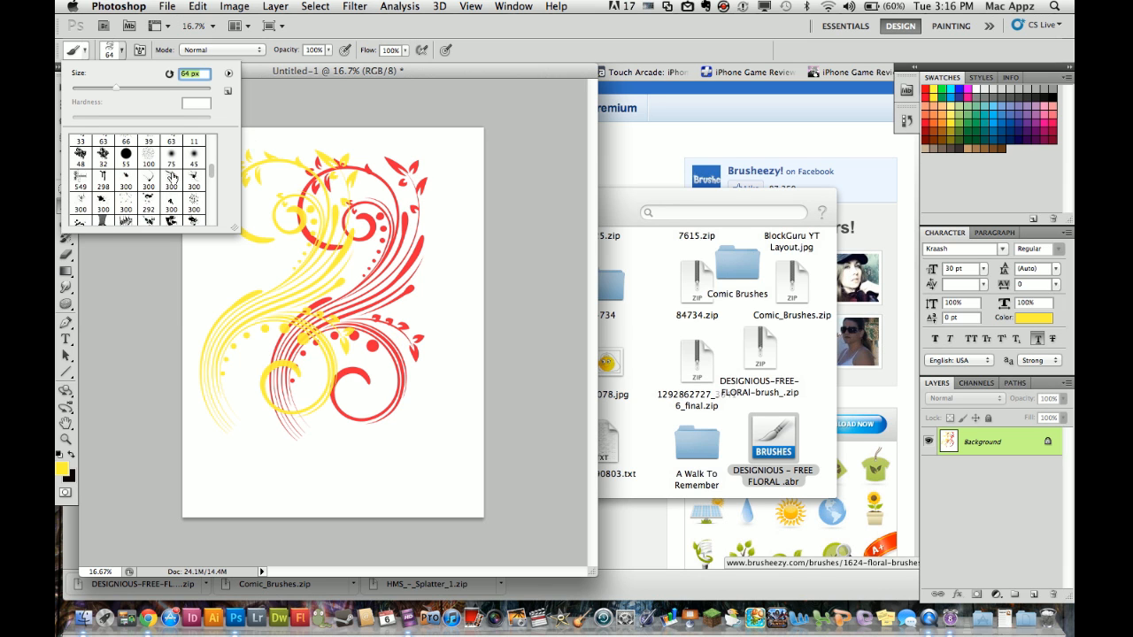
scroll("down", 3)
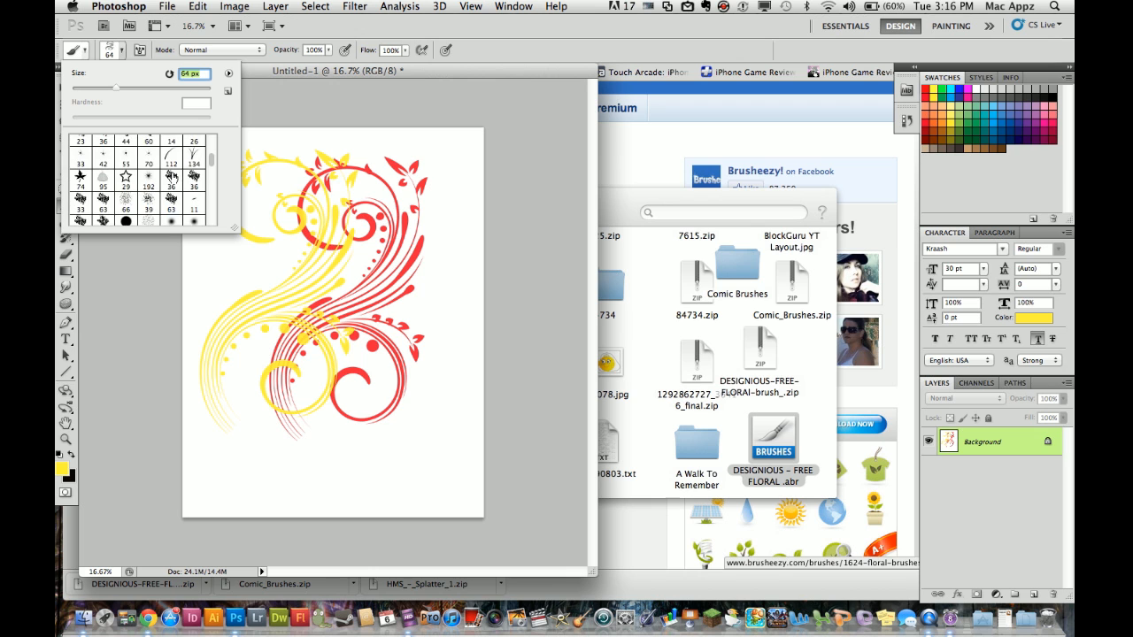
scroll("down", 3)
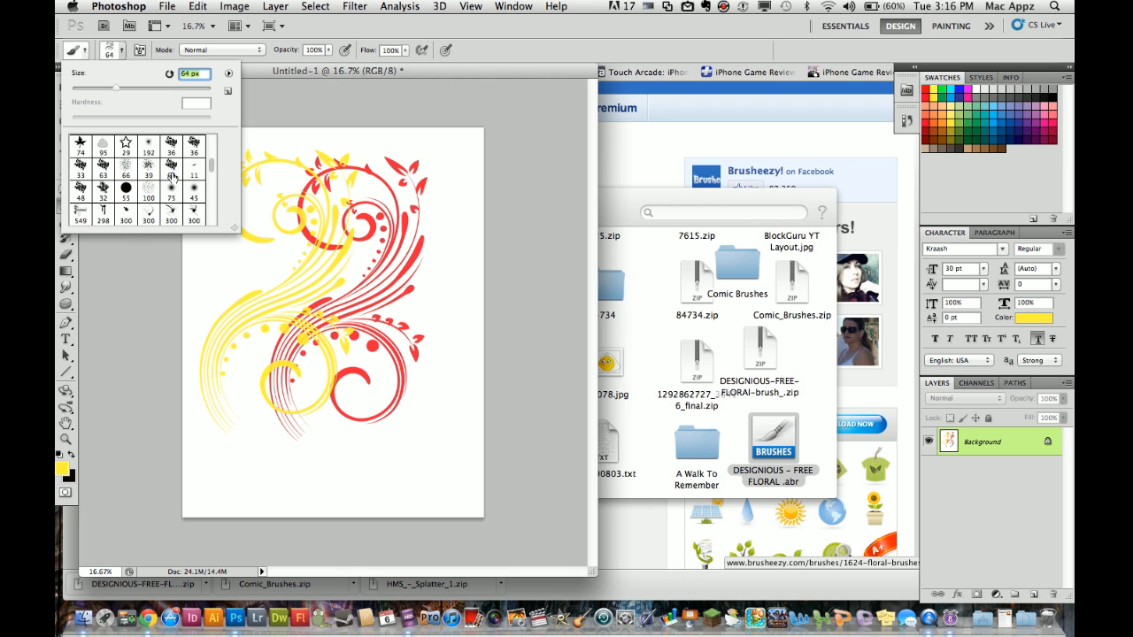
scroll("down", 3)
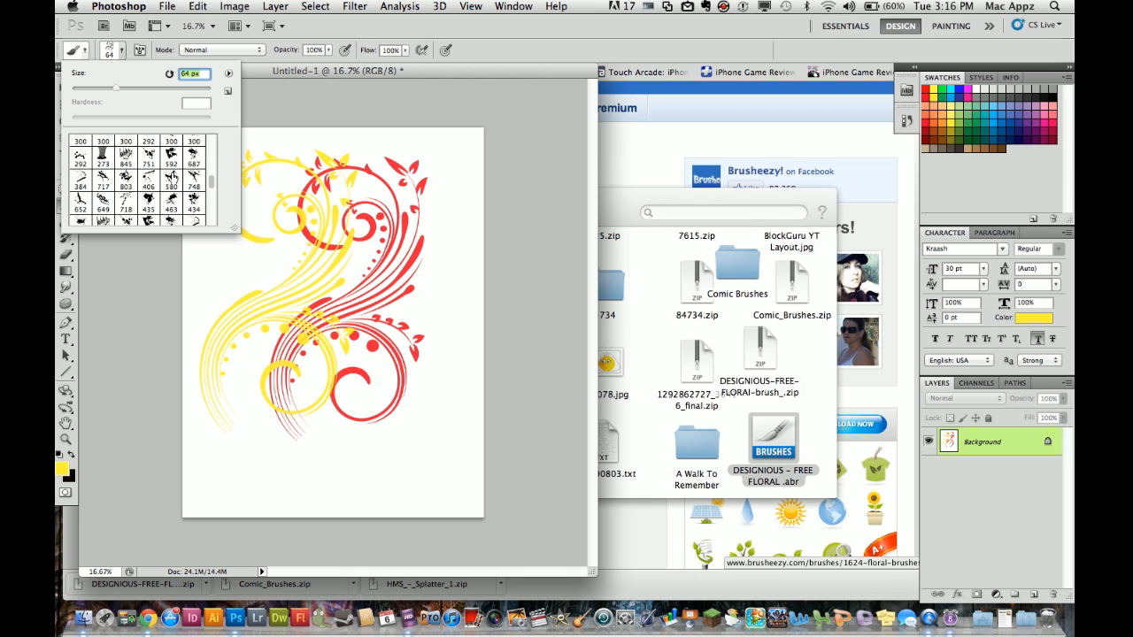
left_click(80, 175)
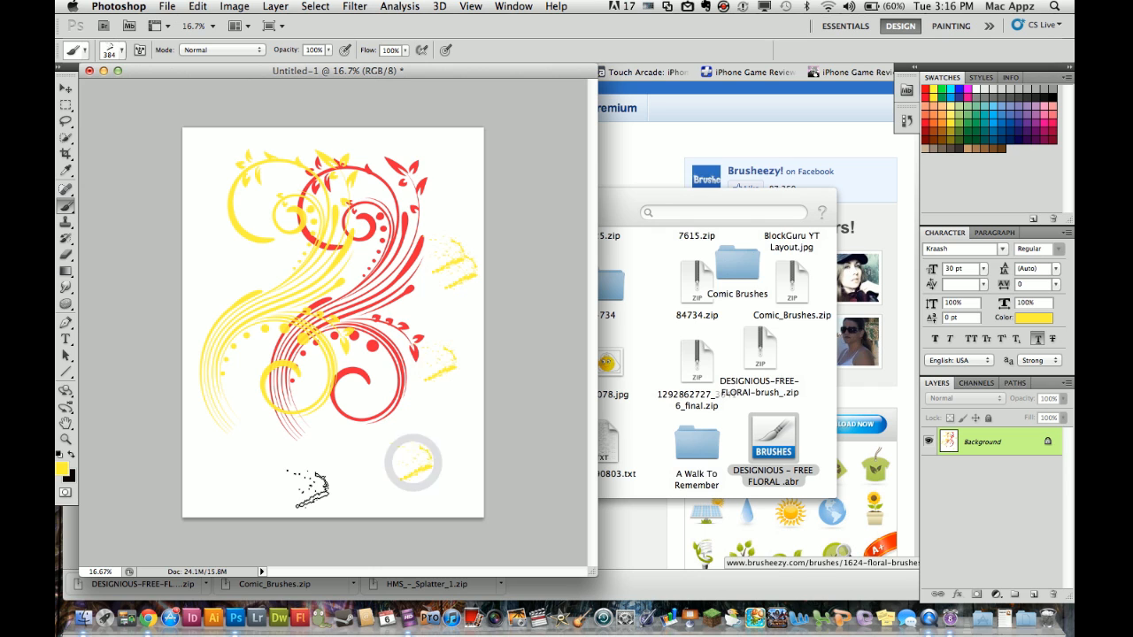
Stamp a yellow splatter mark near the lower right of the page
left_click(411, 463)
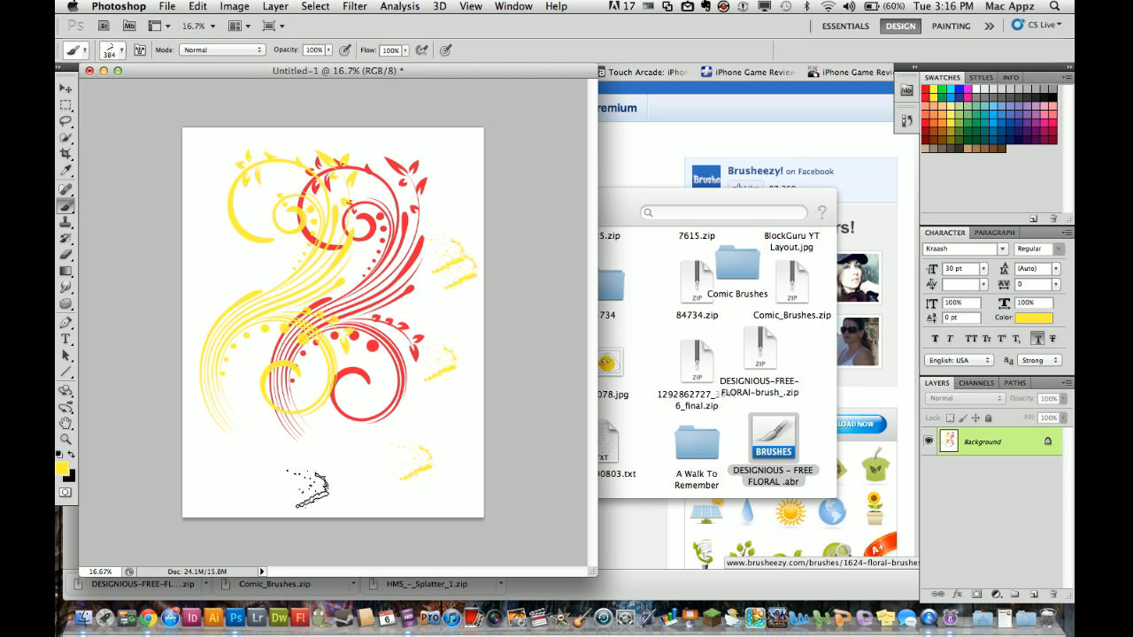